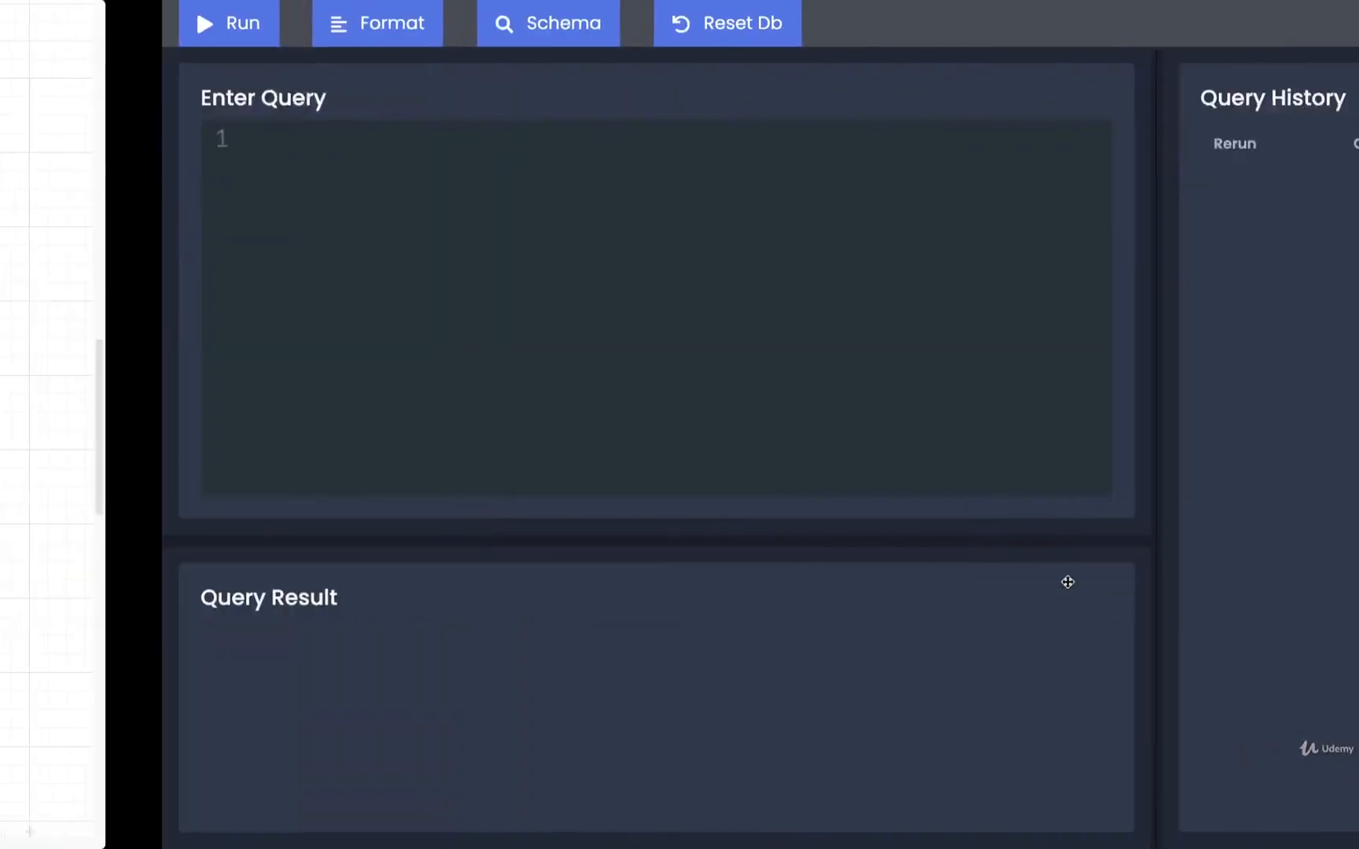
Write SELECT user_id FROM orders WHERE product_id = 3; and run it.
{"action": "type", "text": "SELECT user_id"}
{"action": "type", "text": "WHER"}
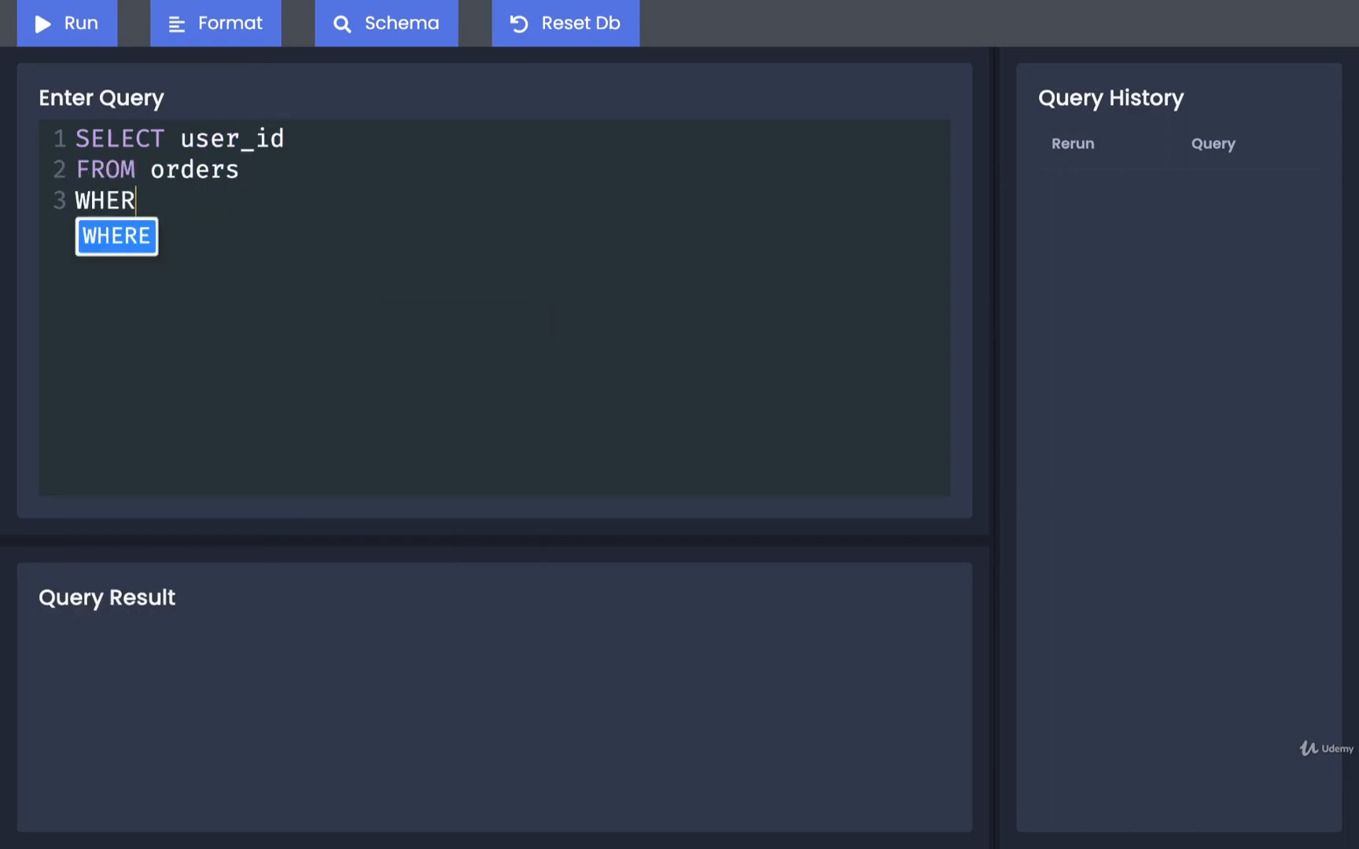
{"action": "type", "text": "E product_id"}
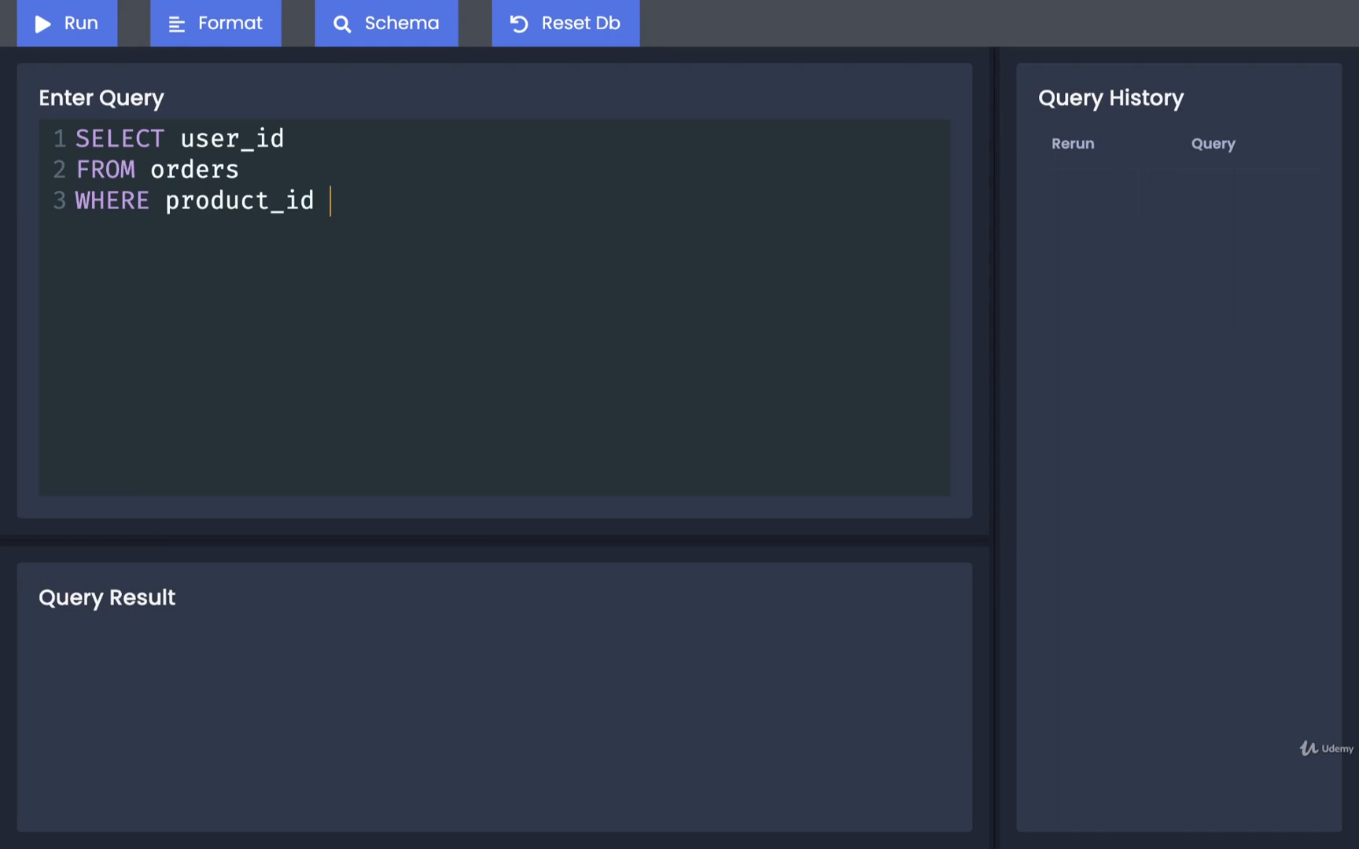
{"action": "type", "text": "= 3;"}
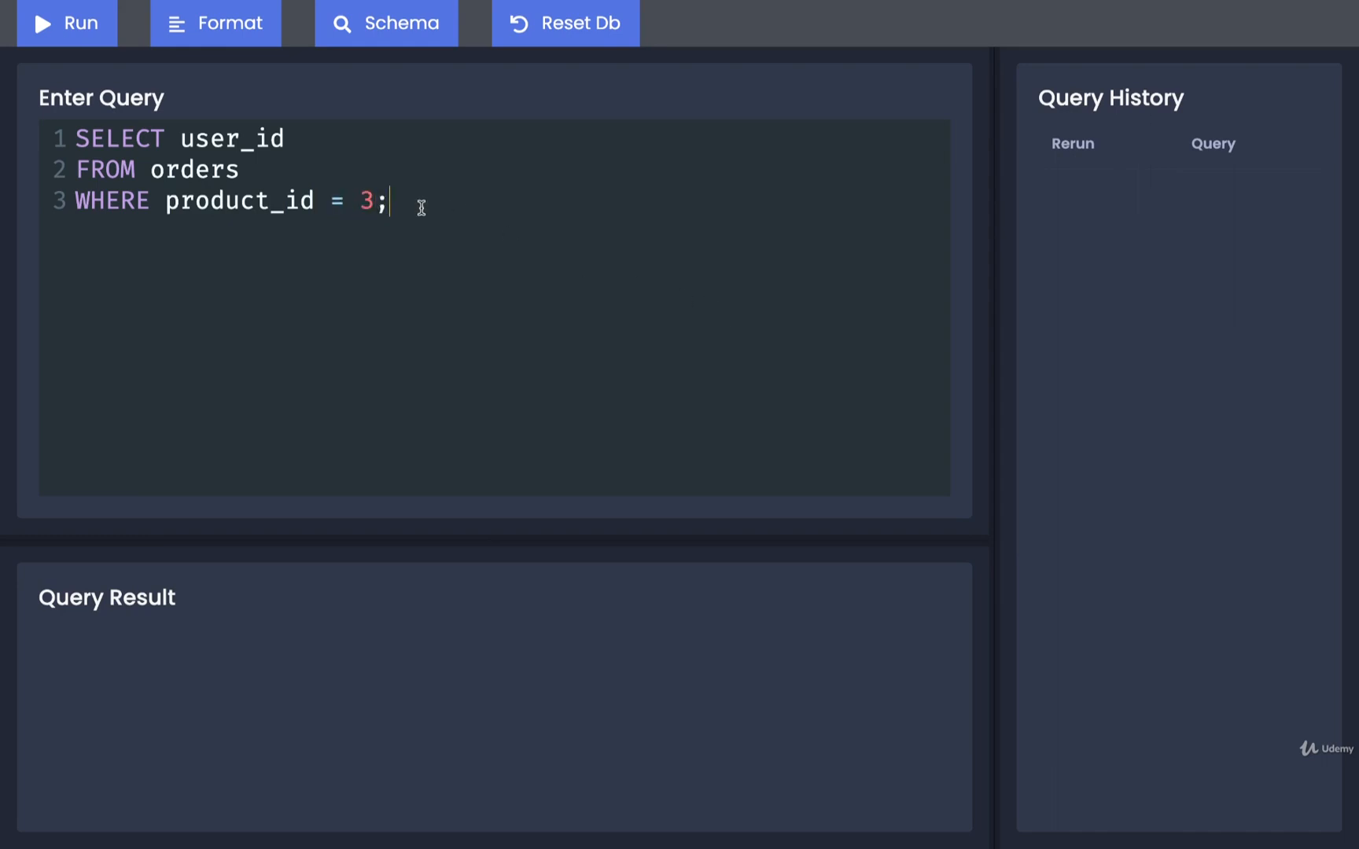
{"action": "mouse_move", "coordinate": [168, 139]}
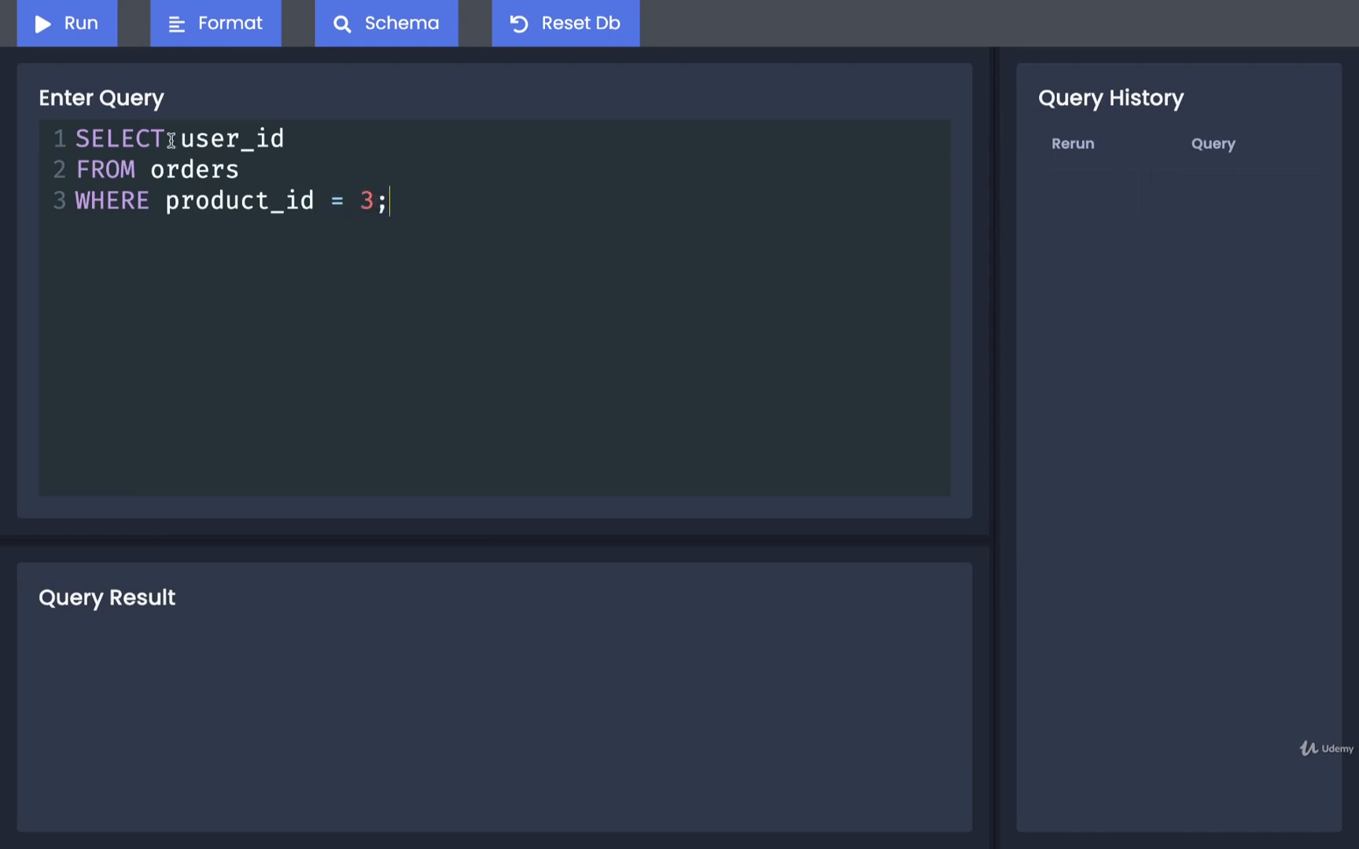
{"action": "double_click", "coordinate": [200, 201]}
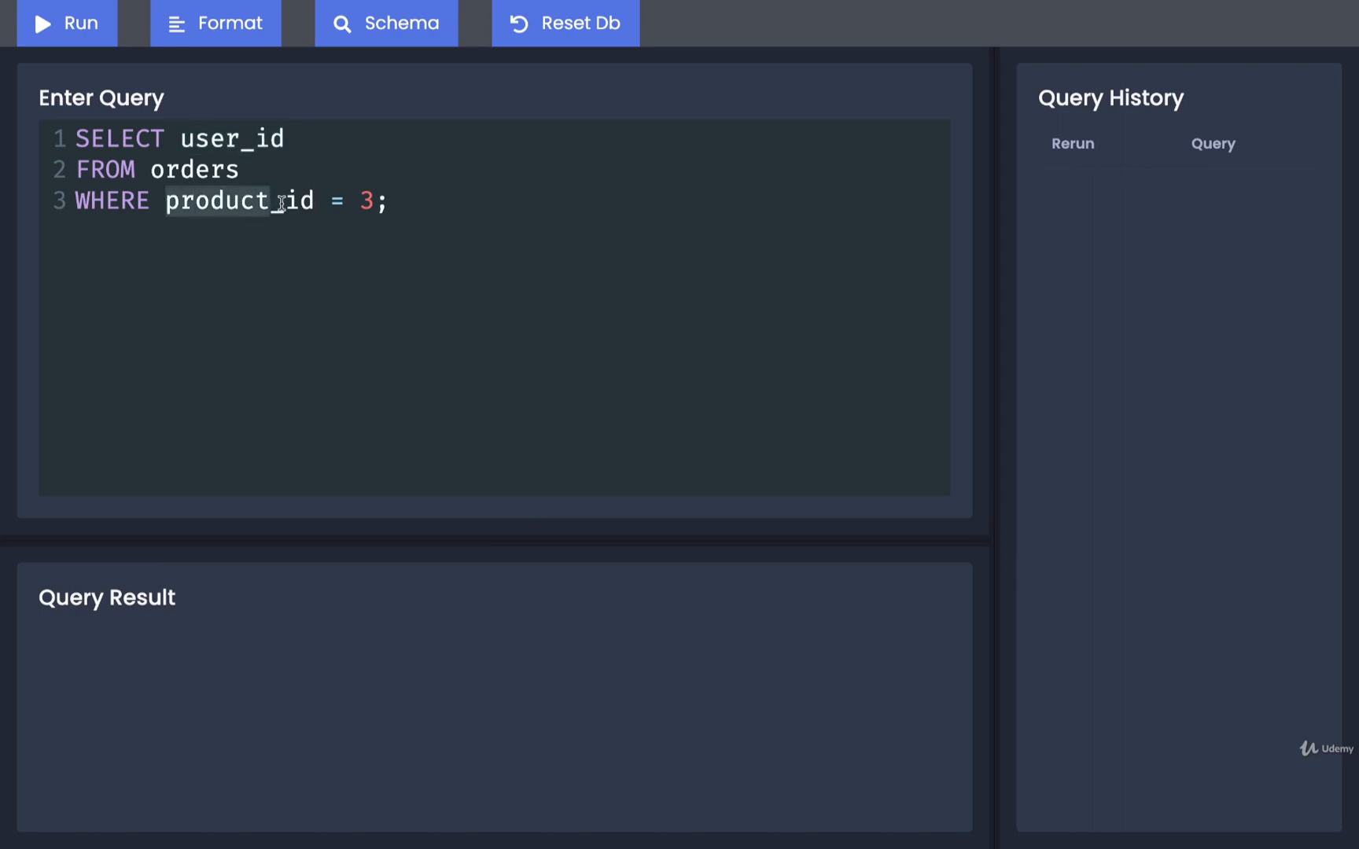
{"action": "left_click", "coordinate": [69, 22]}
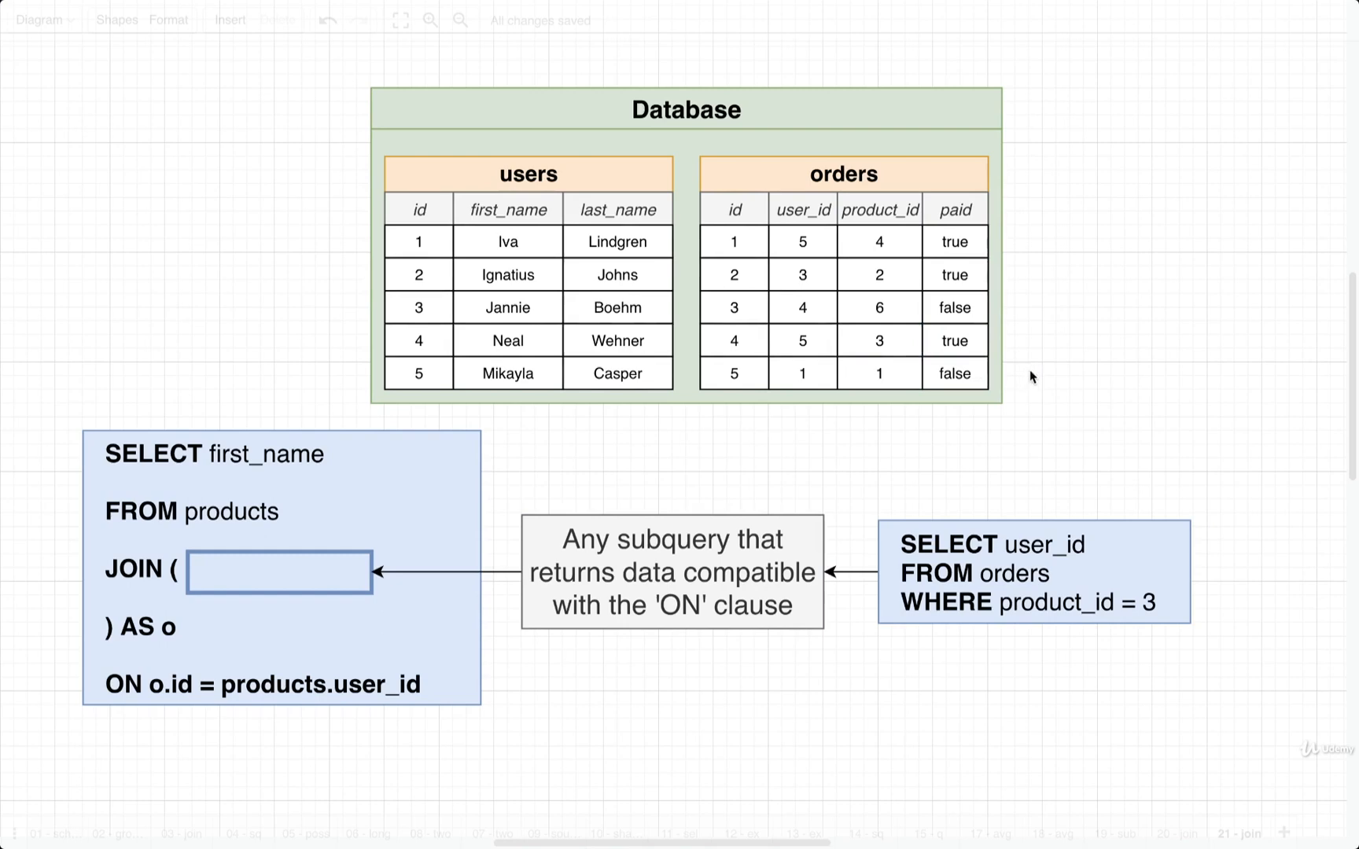
{"action": "mouse_move", "coordinate": [1066, 355]}
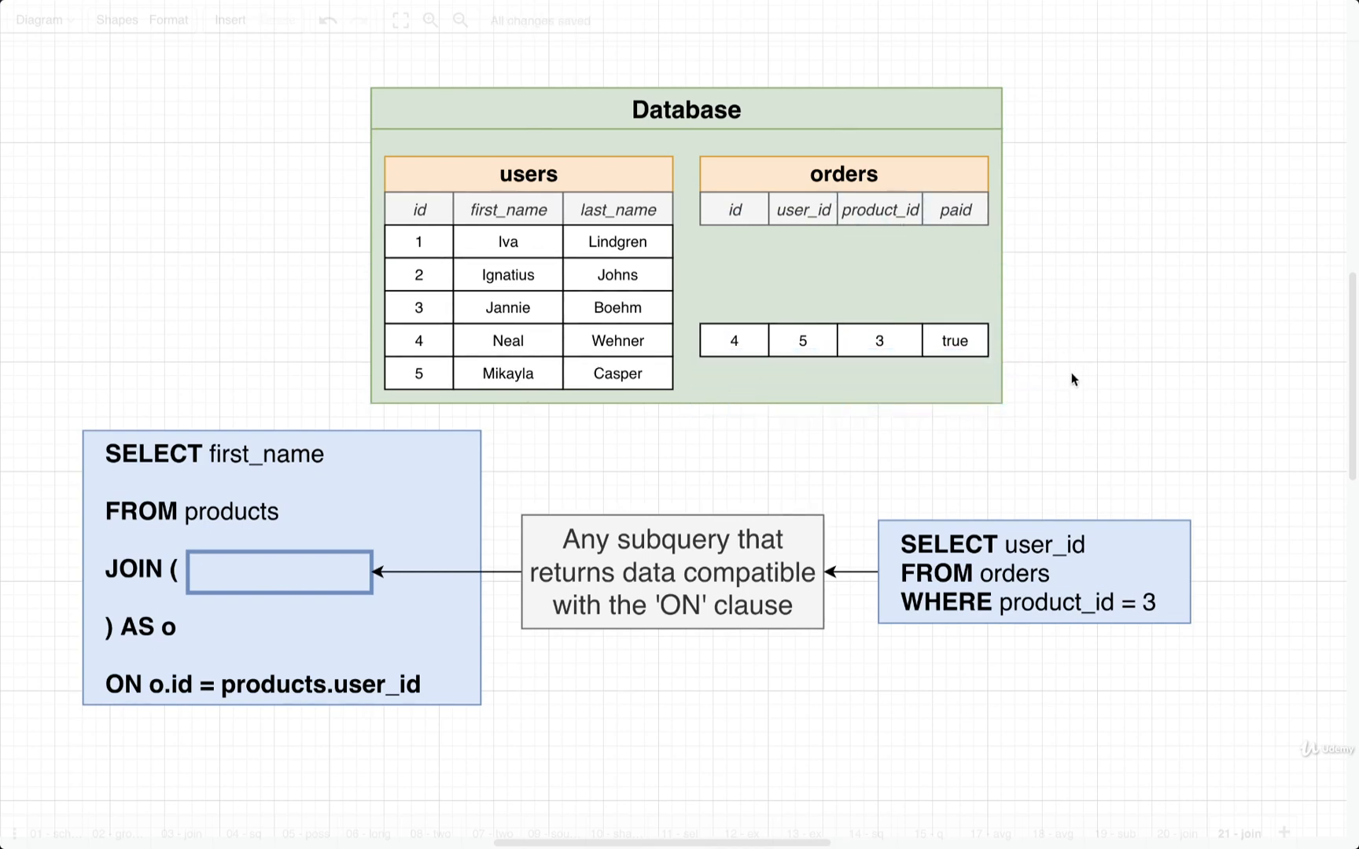
Keep only the product 3 order row and join the orders table beside users, aligned with user 5.
{"action": "left_click_drag", "start_coordinate": [735, 339], "coordinate": [734, 242]}
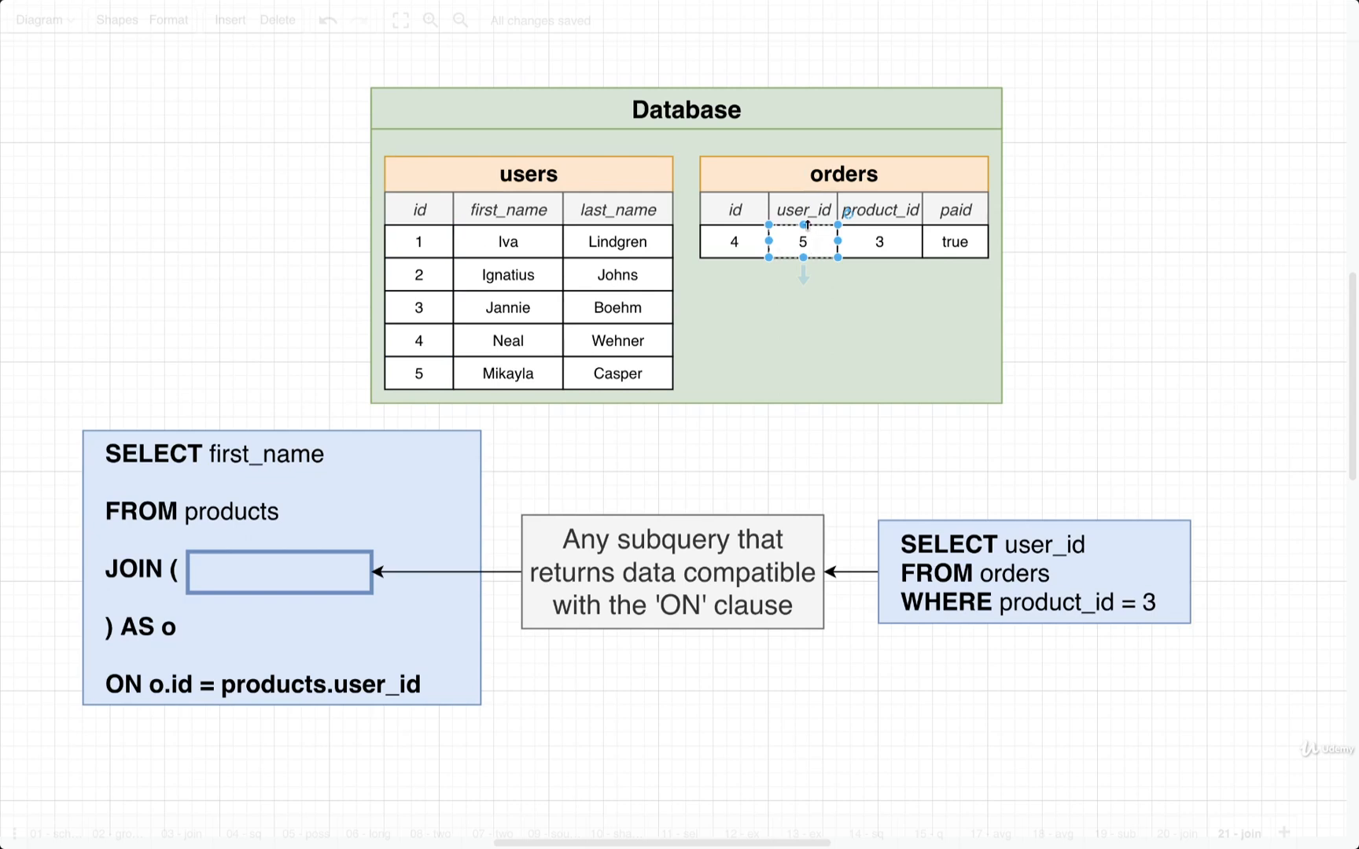
{"action": "mouse_move", "coordinate": [821, 243]}
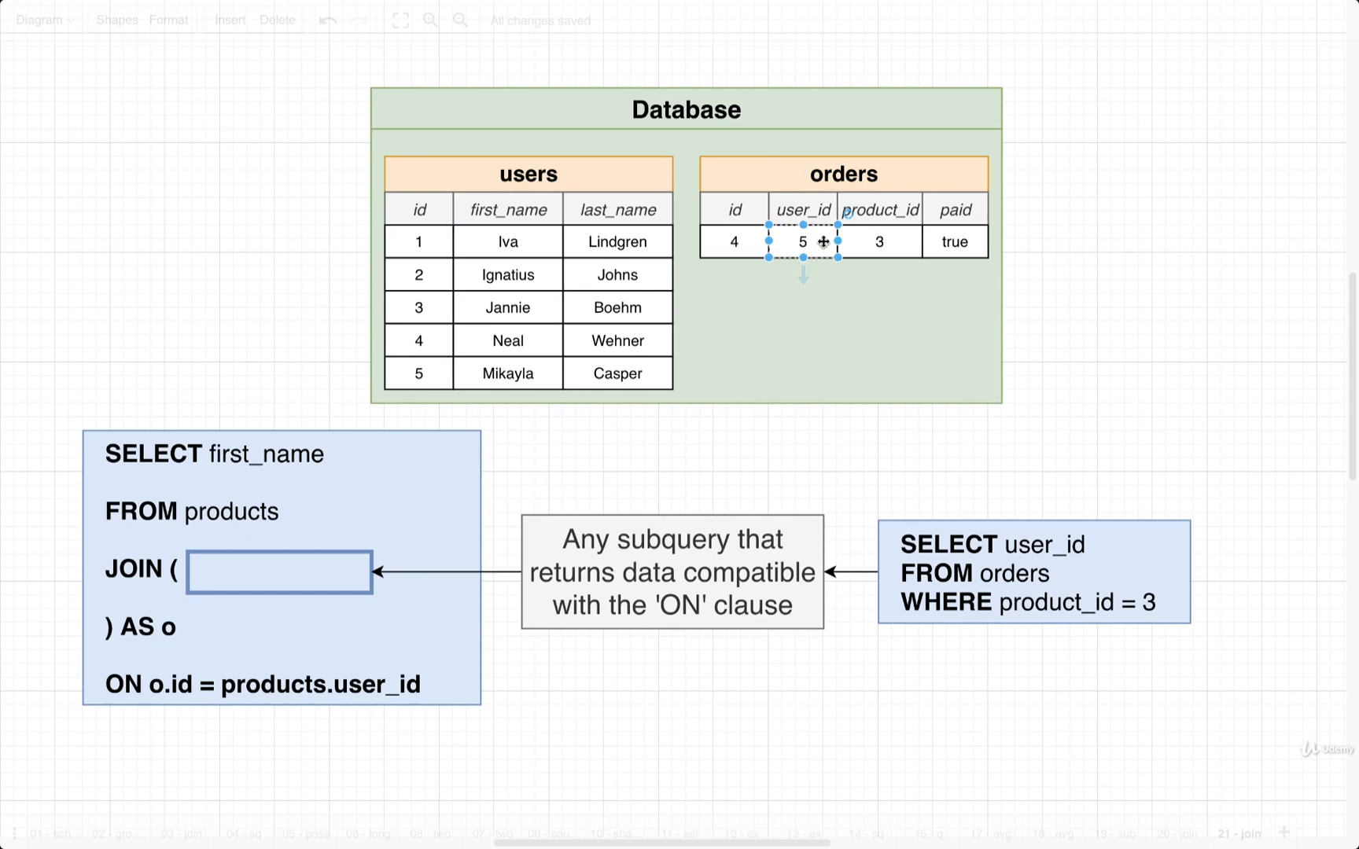
{"action": "left_click_drag", "start_coordinate": [802, 243], "coordinate": [802, 373]}
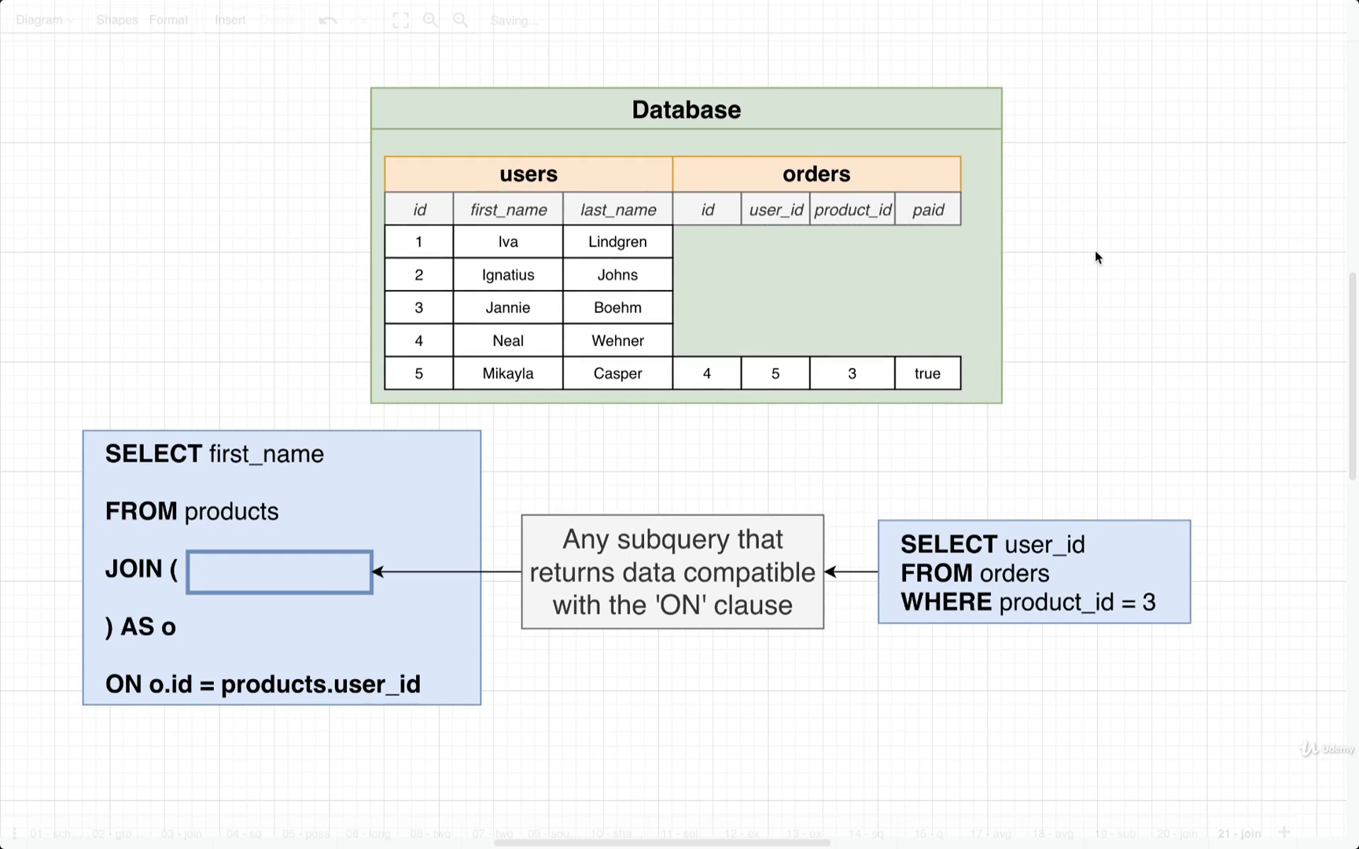
{"action": "left_click", "coordinate": [711, 233]}
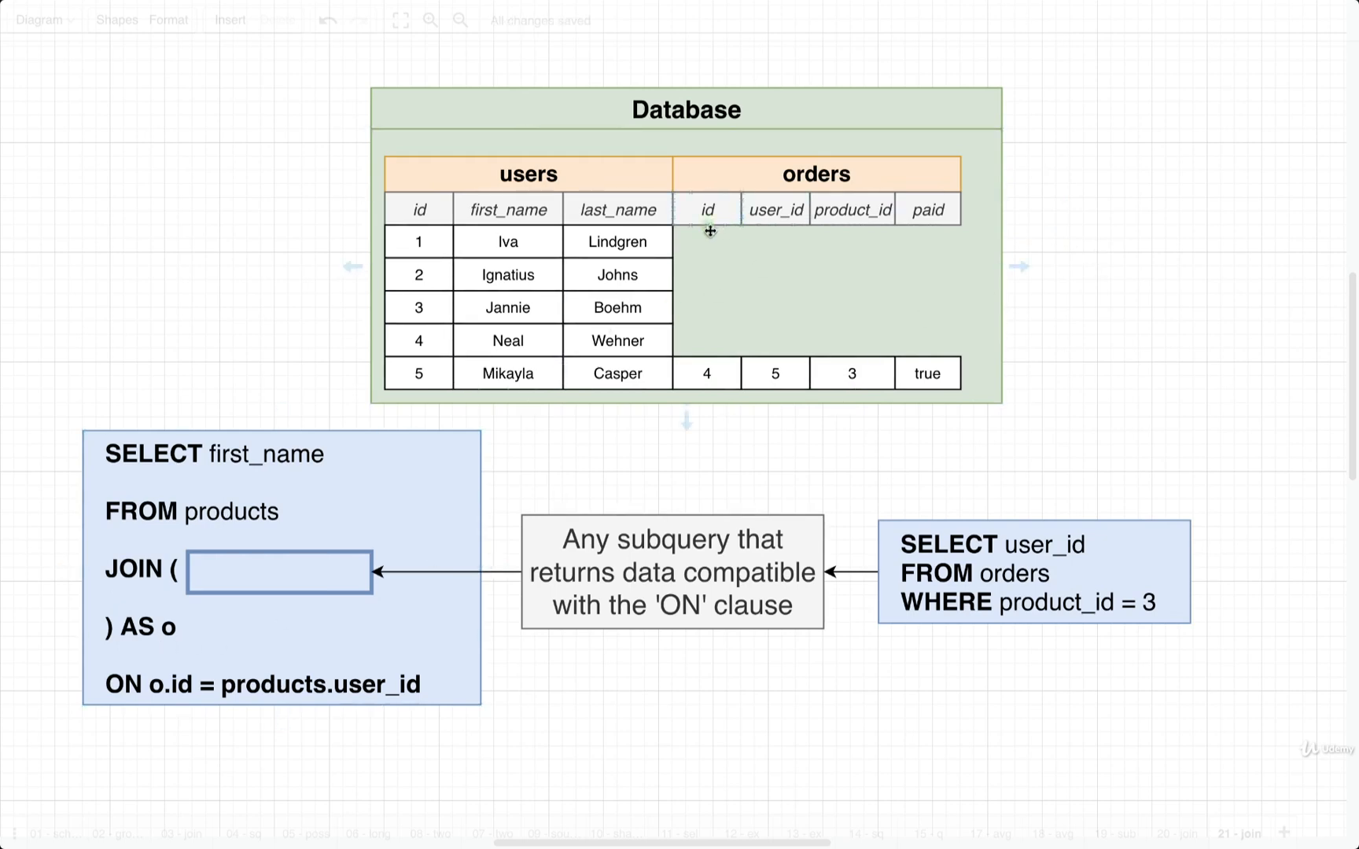
{"action": "mouse_move", "coordinate": [329, 220]}
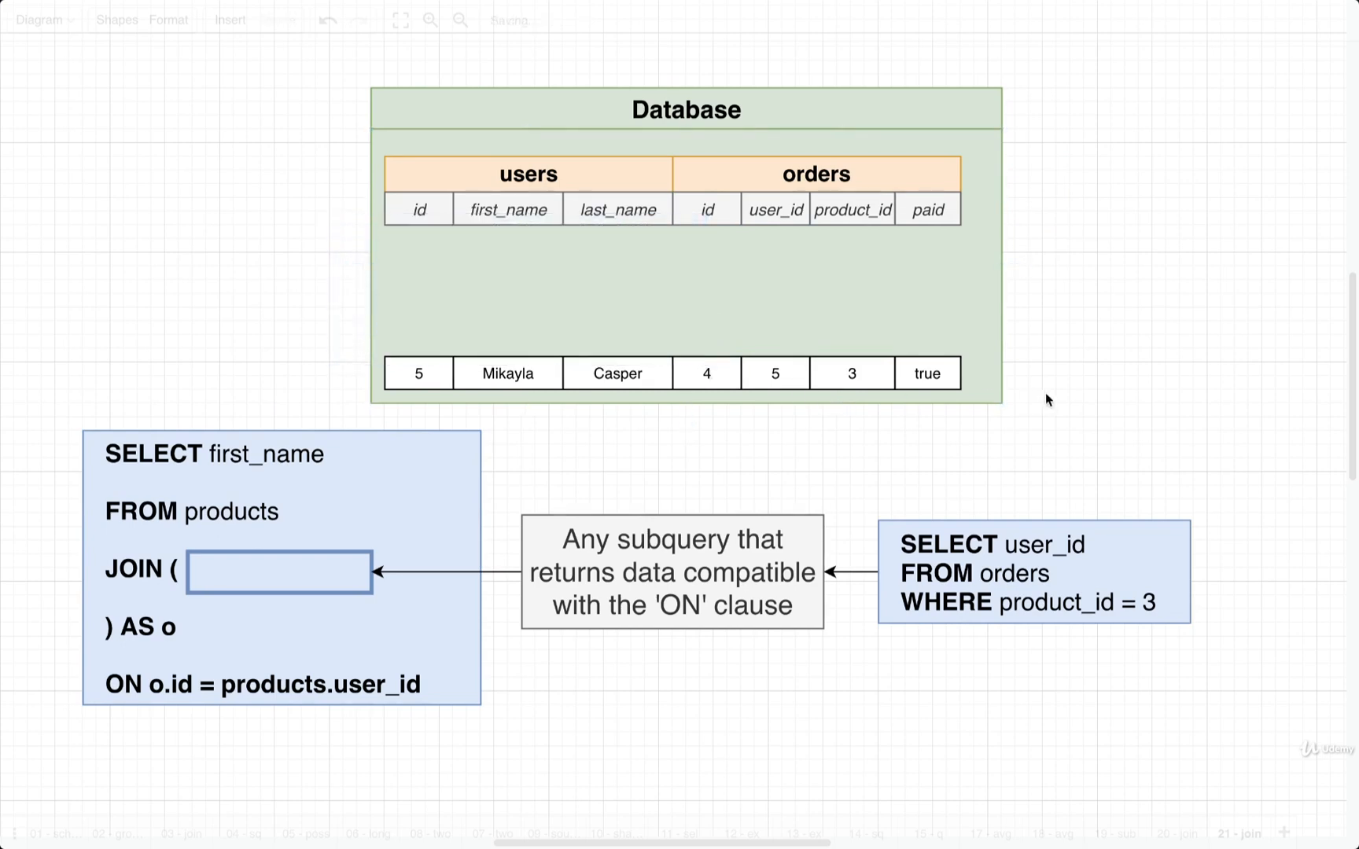
{"action": "mouse_move", "coordinate": [1046, 415]}
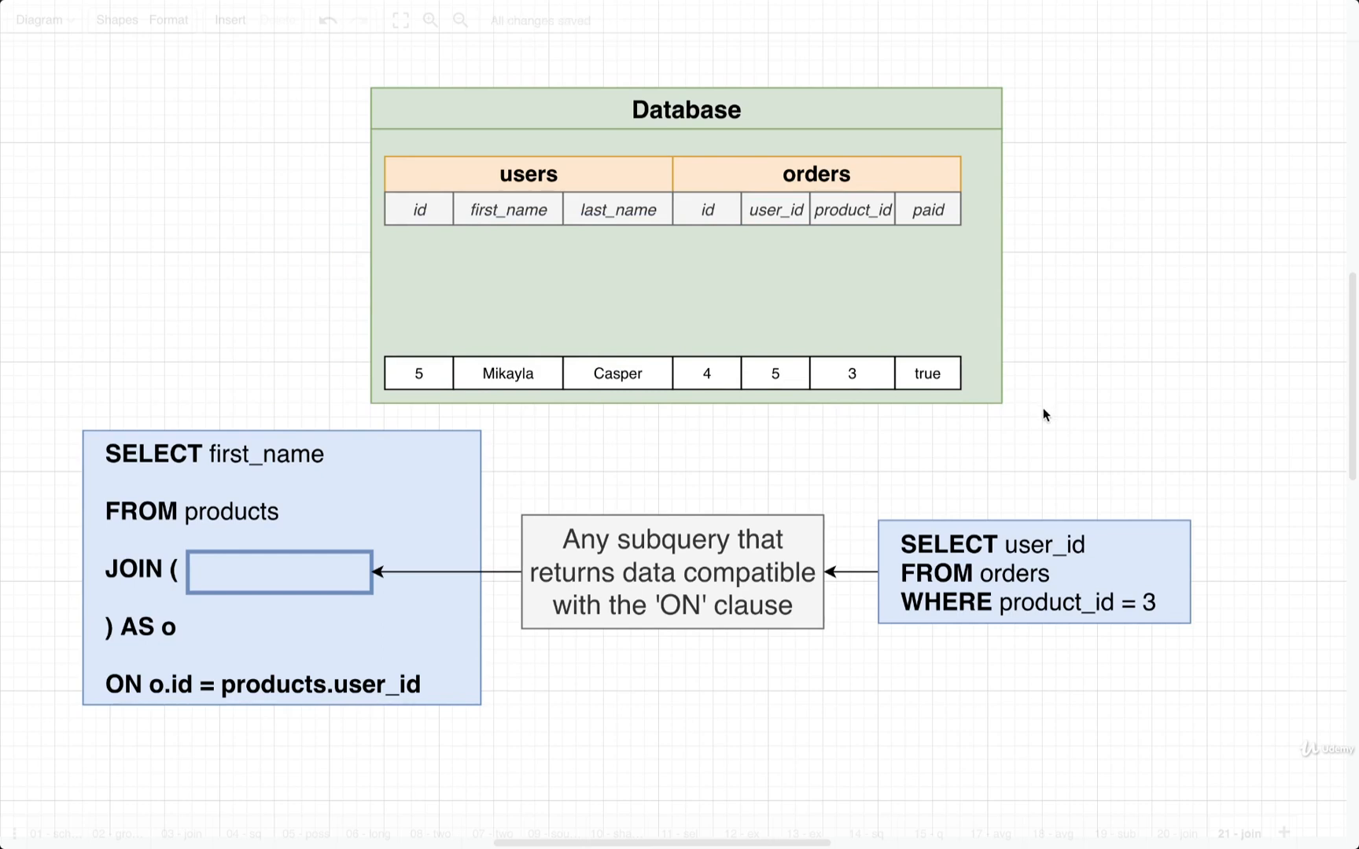
{"action": "mouse_move", "coordinate": [742, 446]}
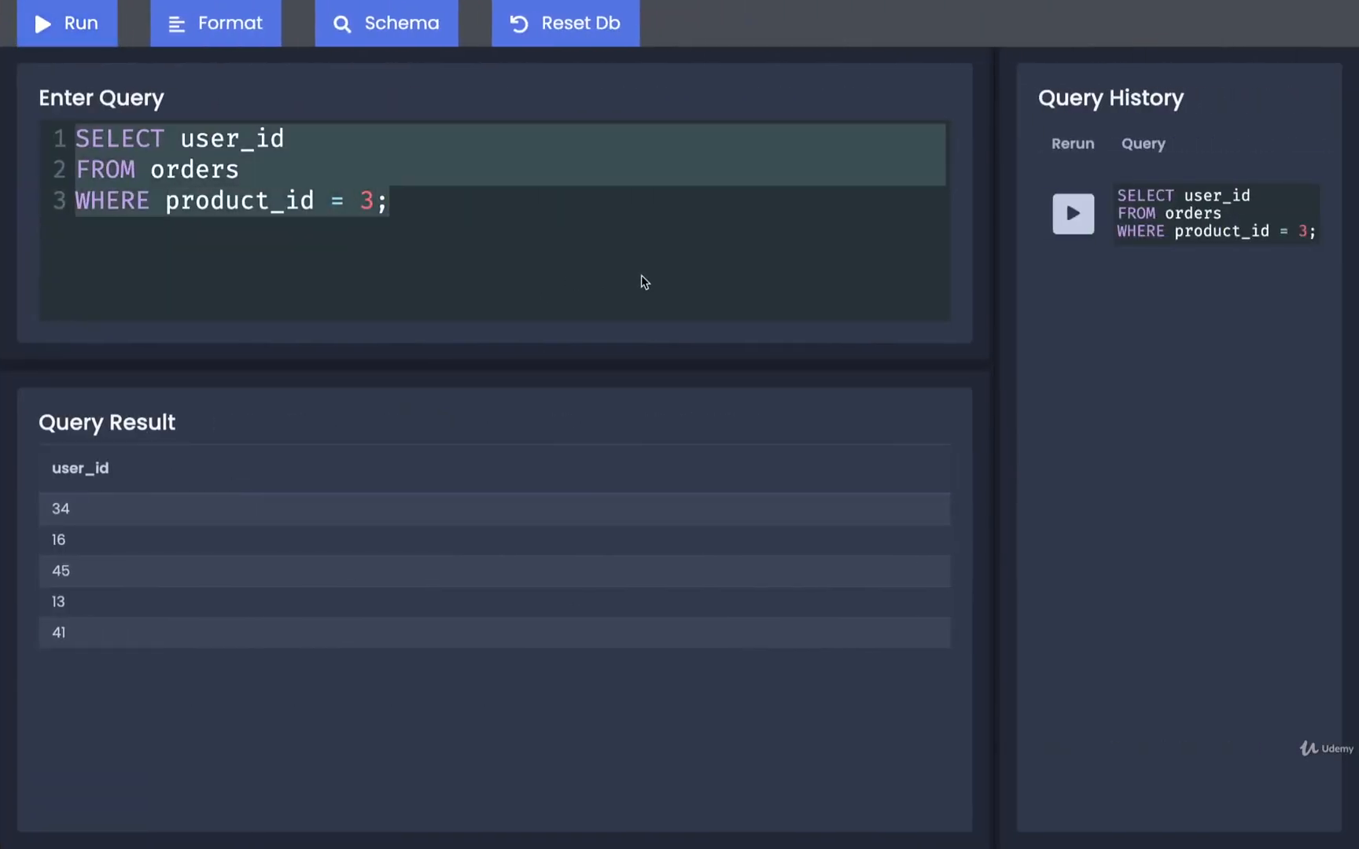
Write SELECT first_name FROM users JOIN ( SELECT user_id as the start of the subquery join.
{"action": "type", "text": "SELECT first_name"}
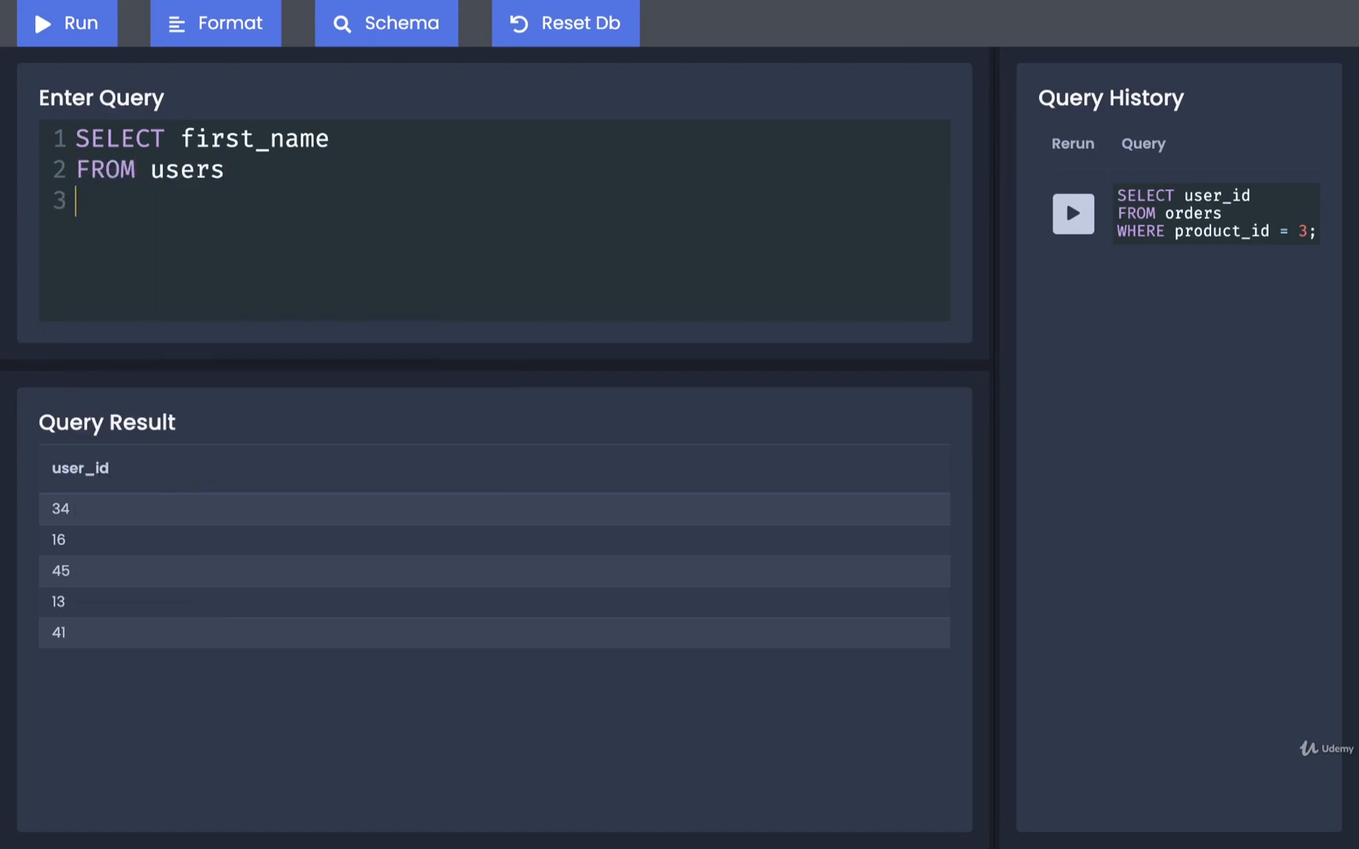
{"action": "type", "text": "JOIN"}
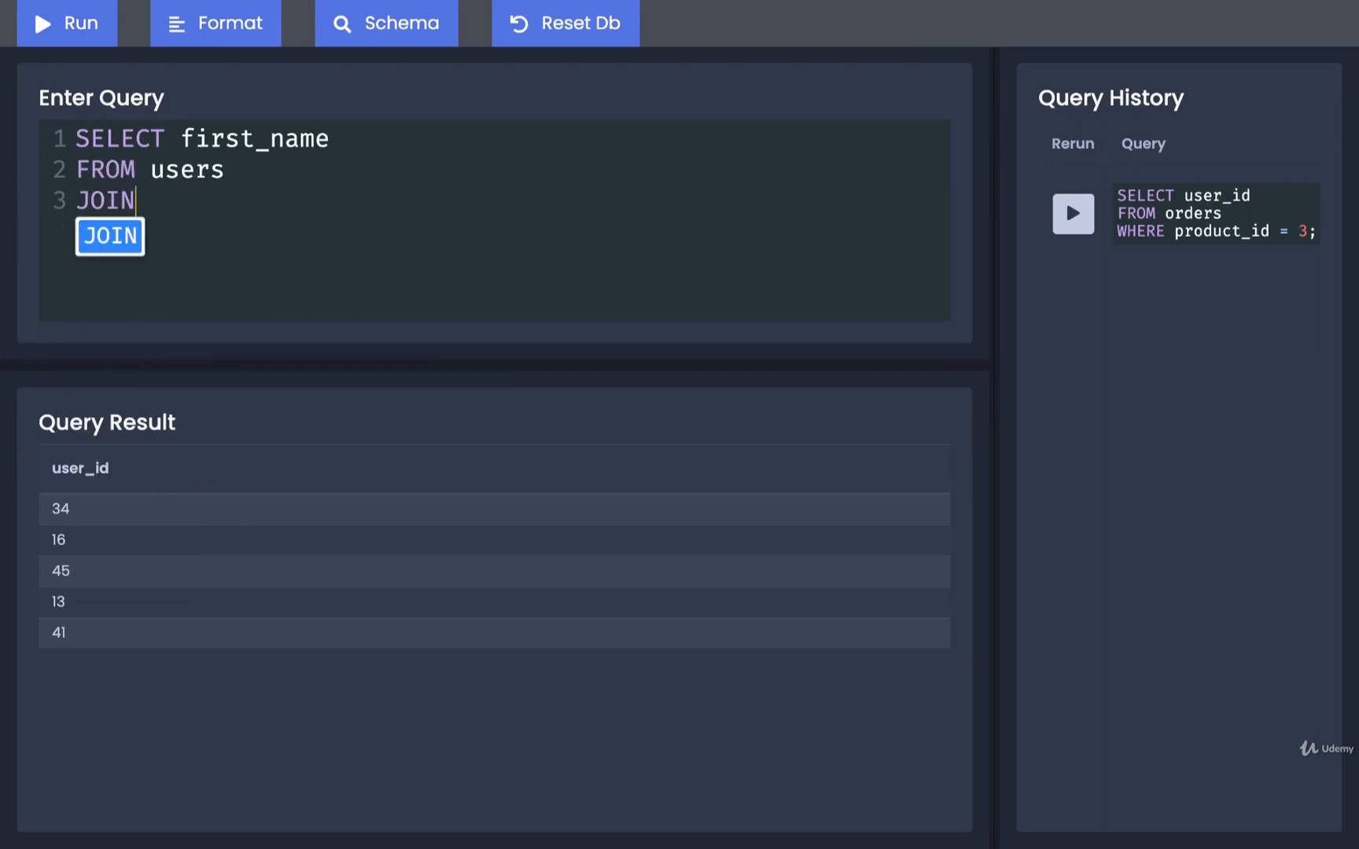
{"action": "type", "text": "("}
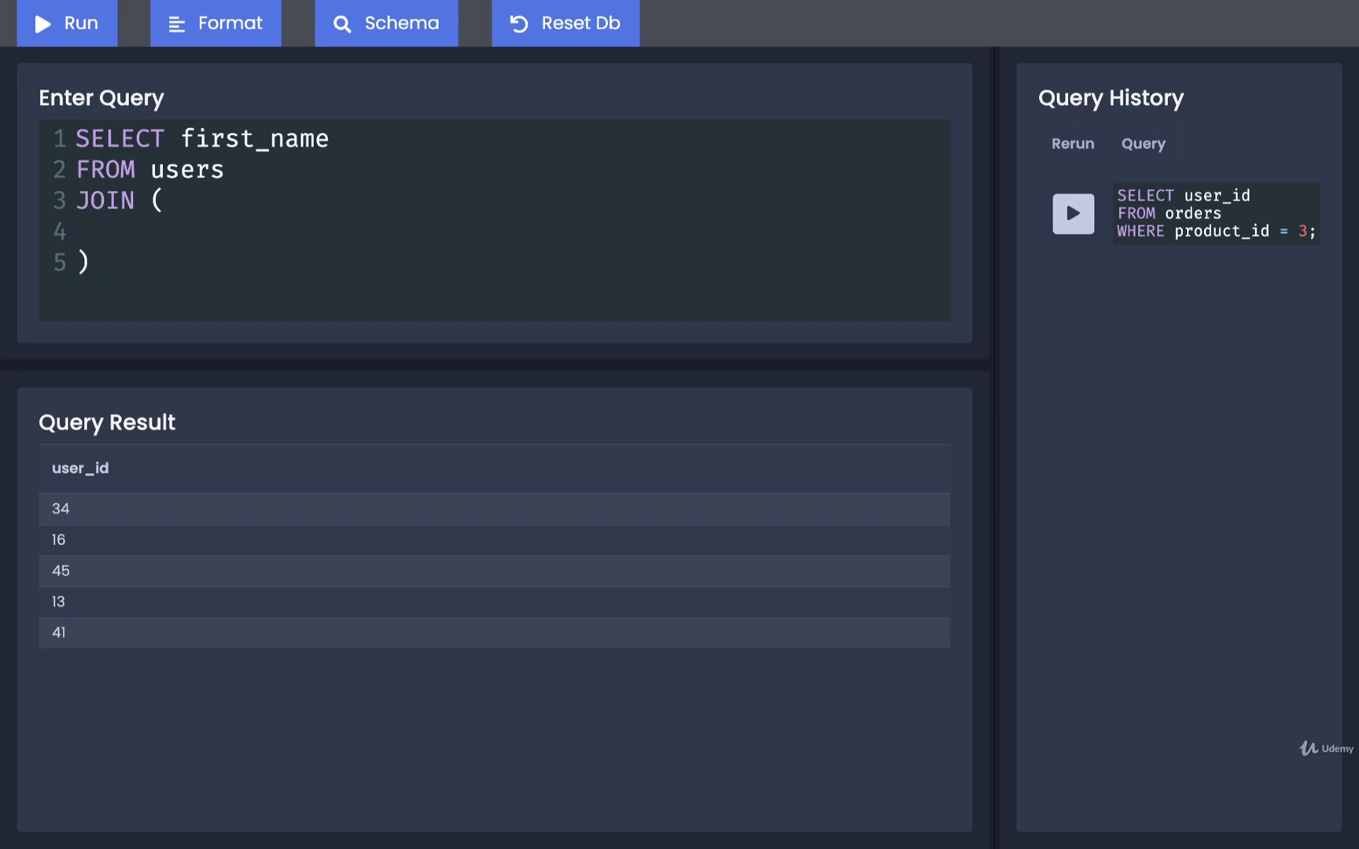
{"action": "type", "text": "SELECT user_id FROM orders"}
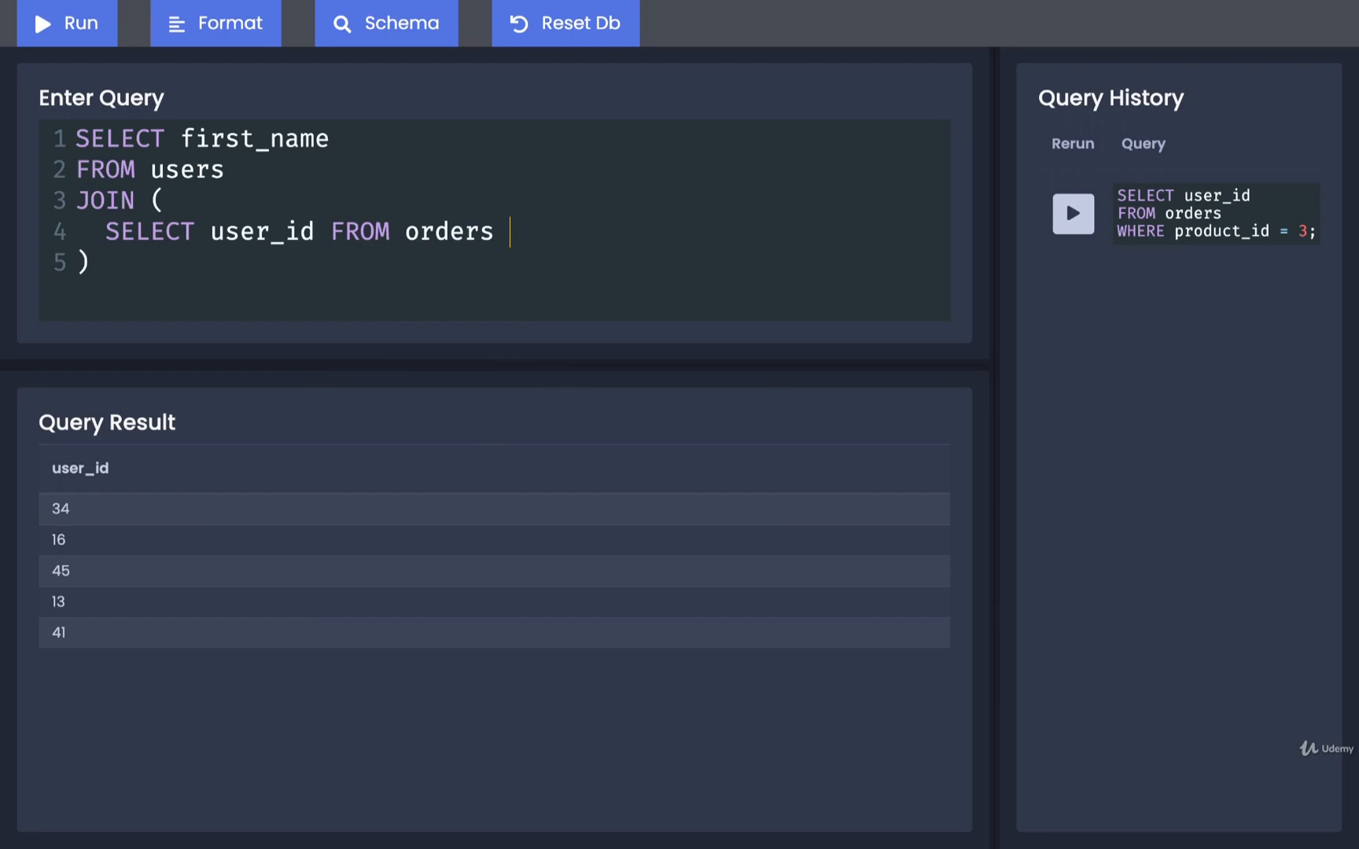
Complete the subquery as FROM orders WHERE product_id = 3 inside the parentheses.
{"action": "type", "text": "WHERE produc"}
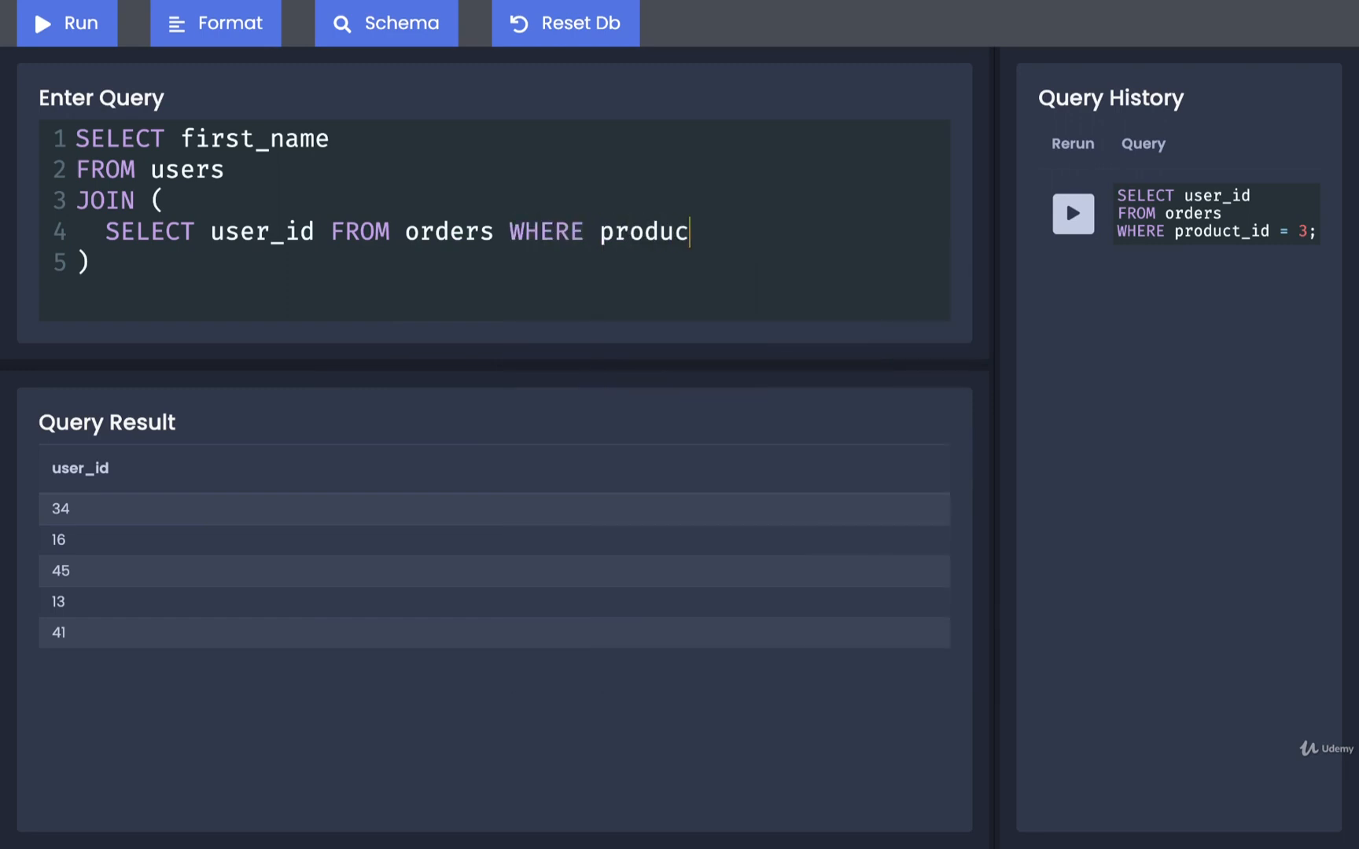
{"action": "type", "text": "t_id 3"}
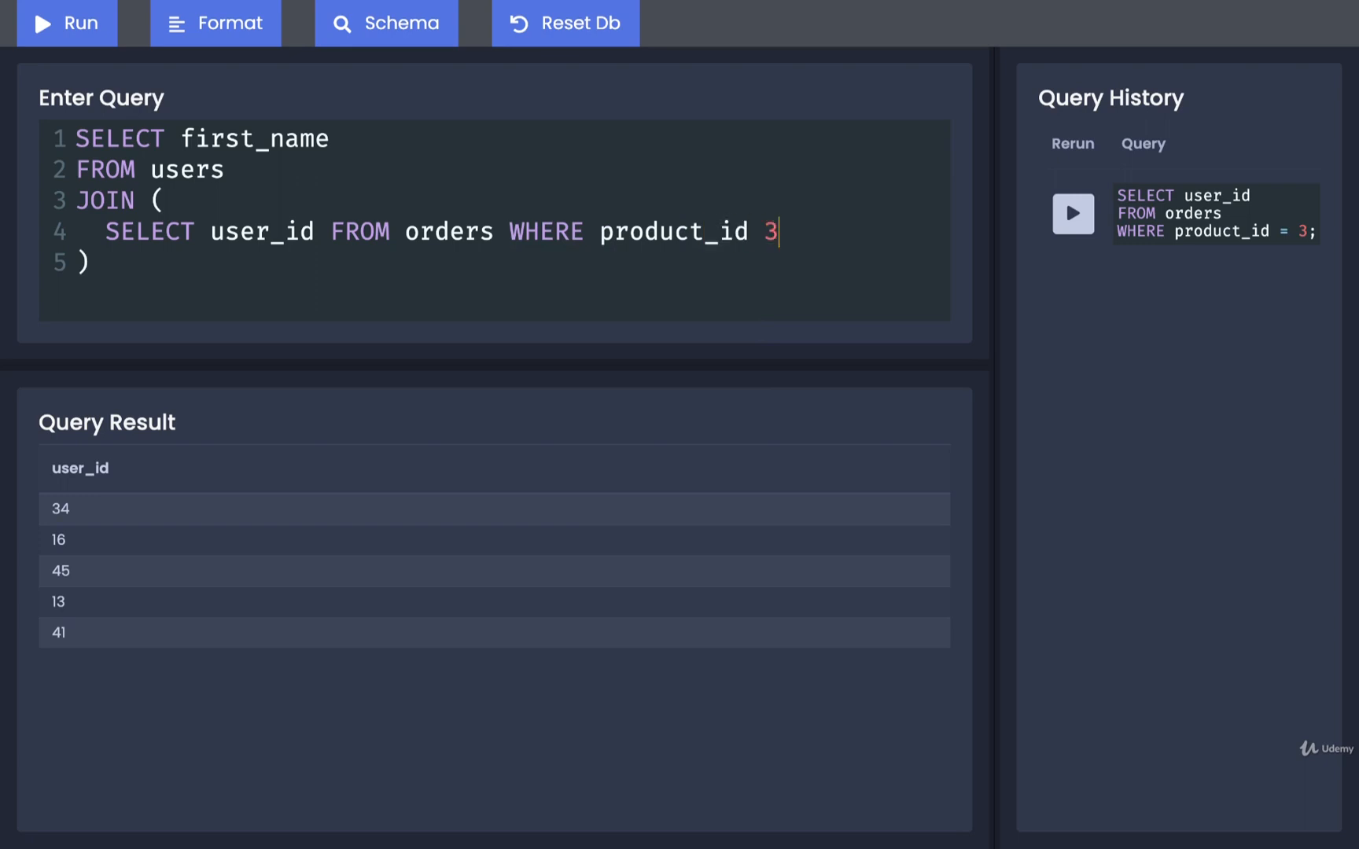
{"action": "key", "text": "Backspace"}
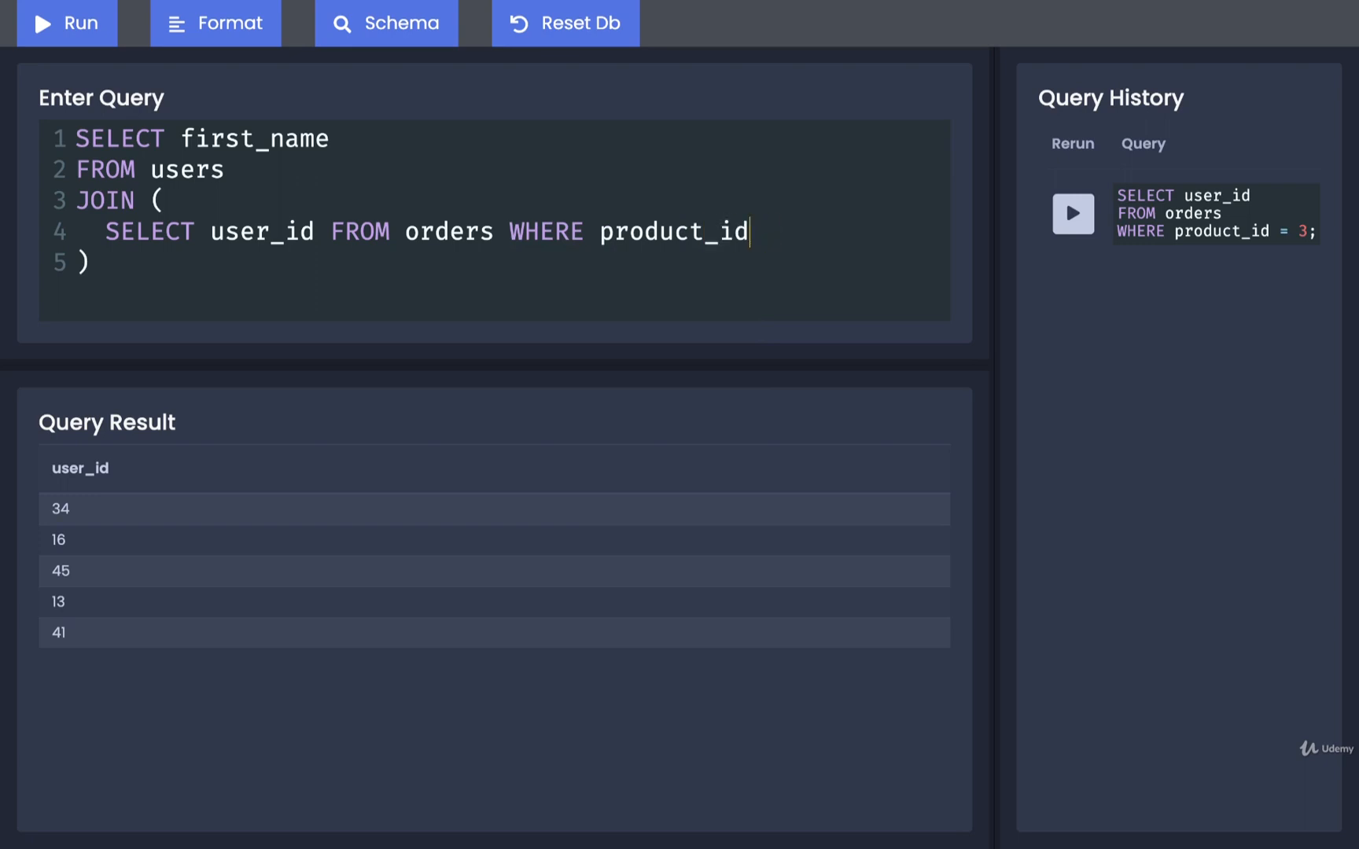
{"action": "type", "text": "= 3"}
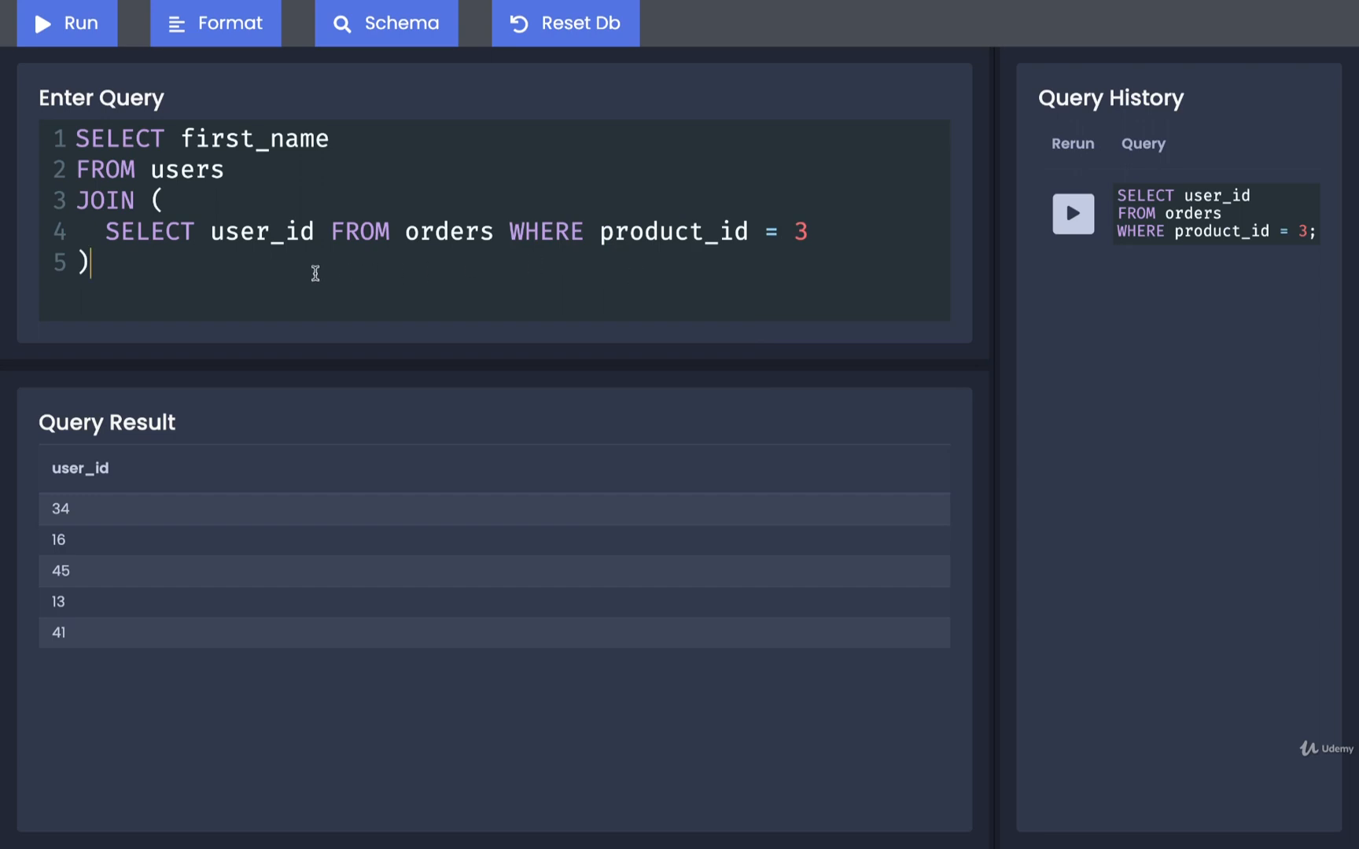
{"action": "double_click", "coordinate": [187, 170]}
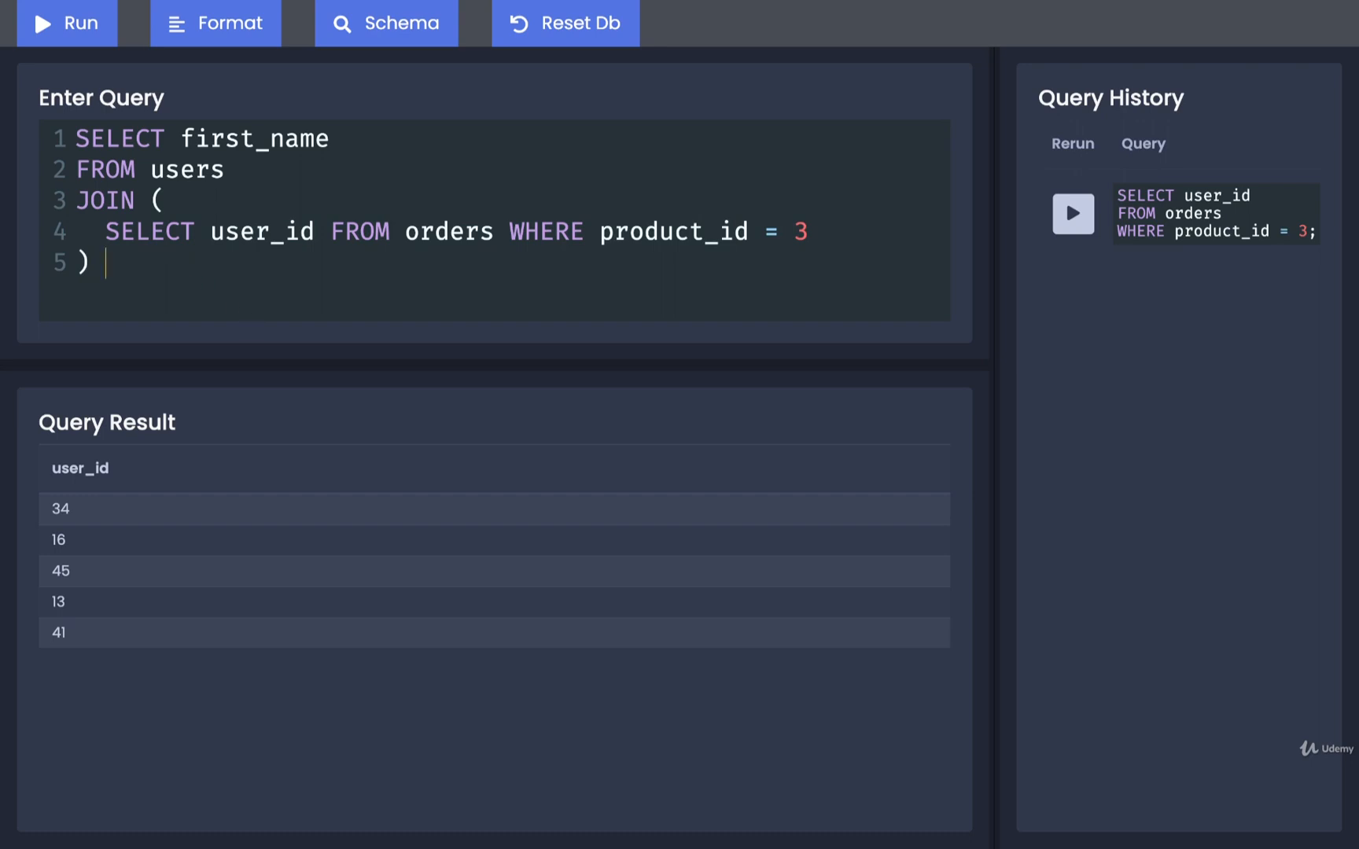
Alias the subquery AS o and begin the ON clause with o.
{"action": "type", "text": "AS"}
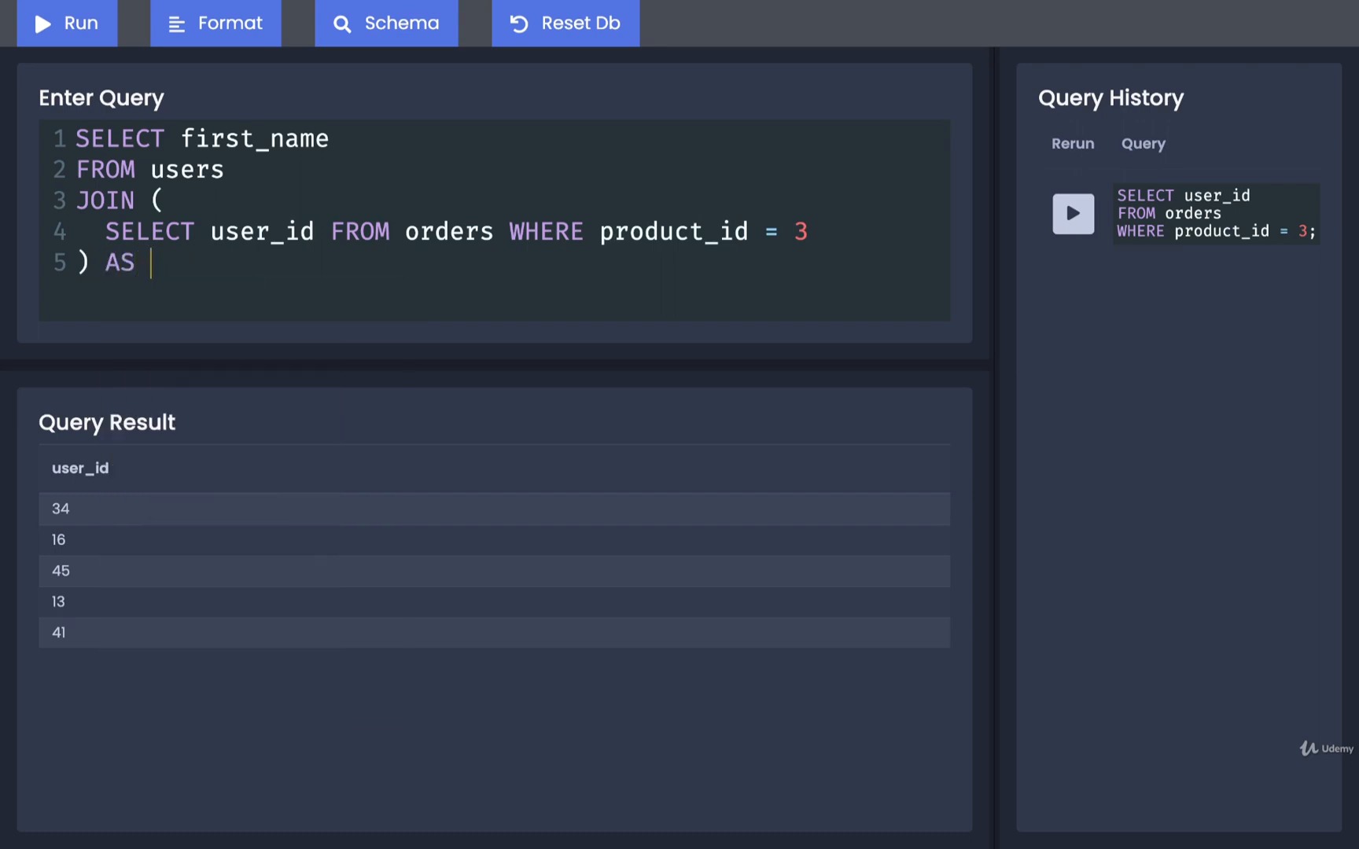
{"action": "type", "text": "o"}
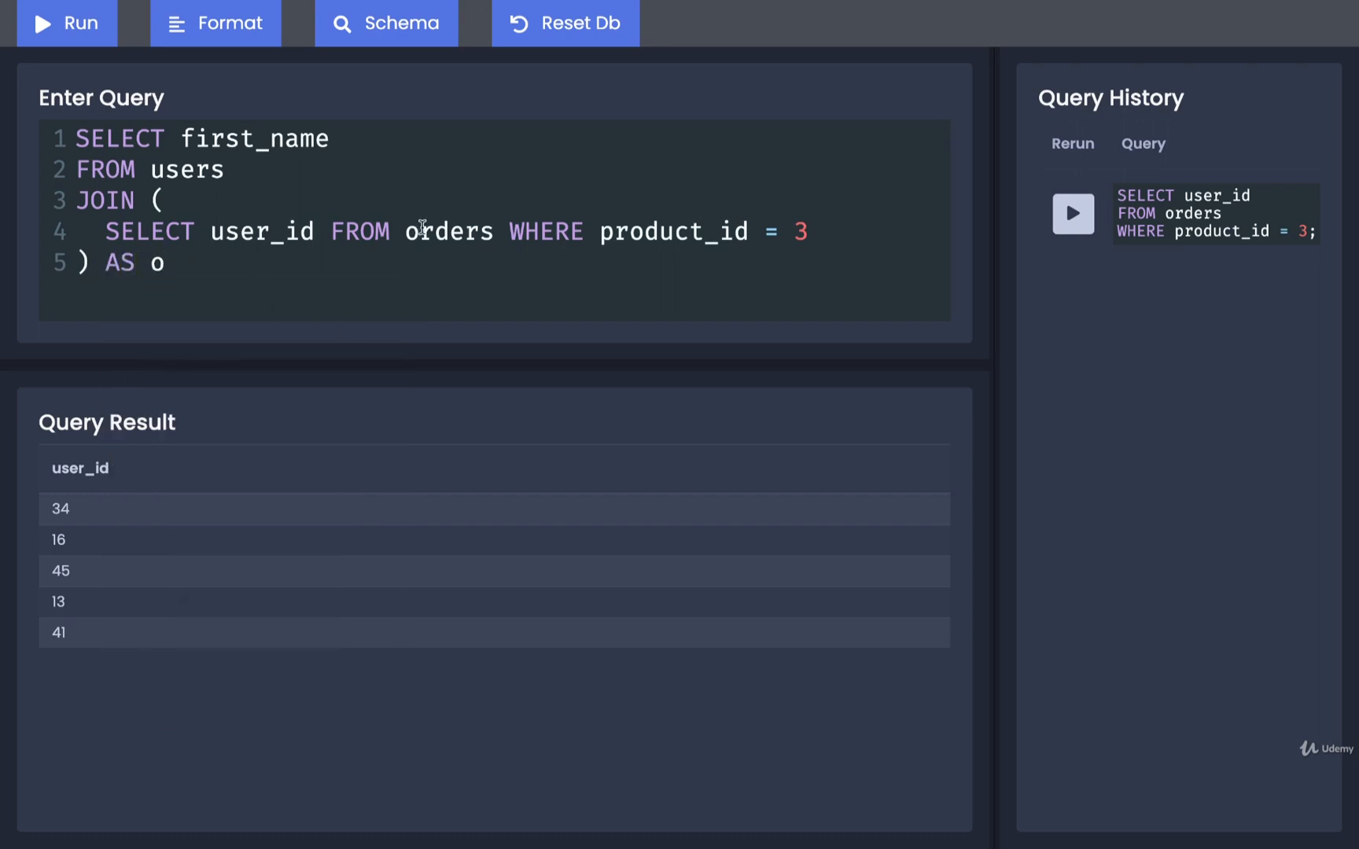
{"action": "double_click", "coordinate": [449, 231]}
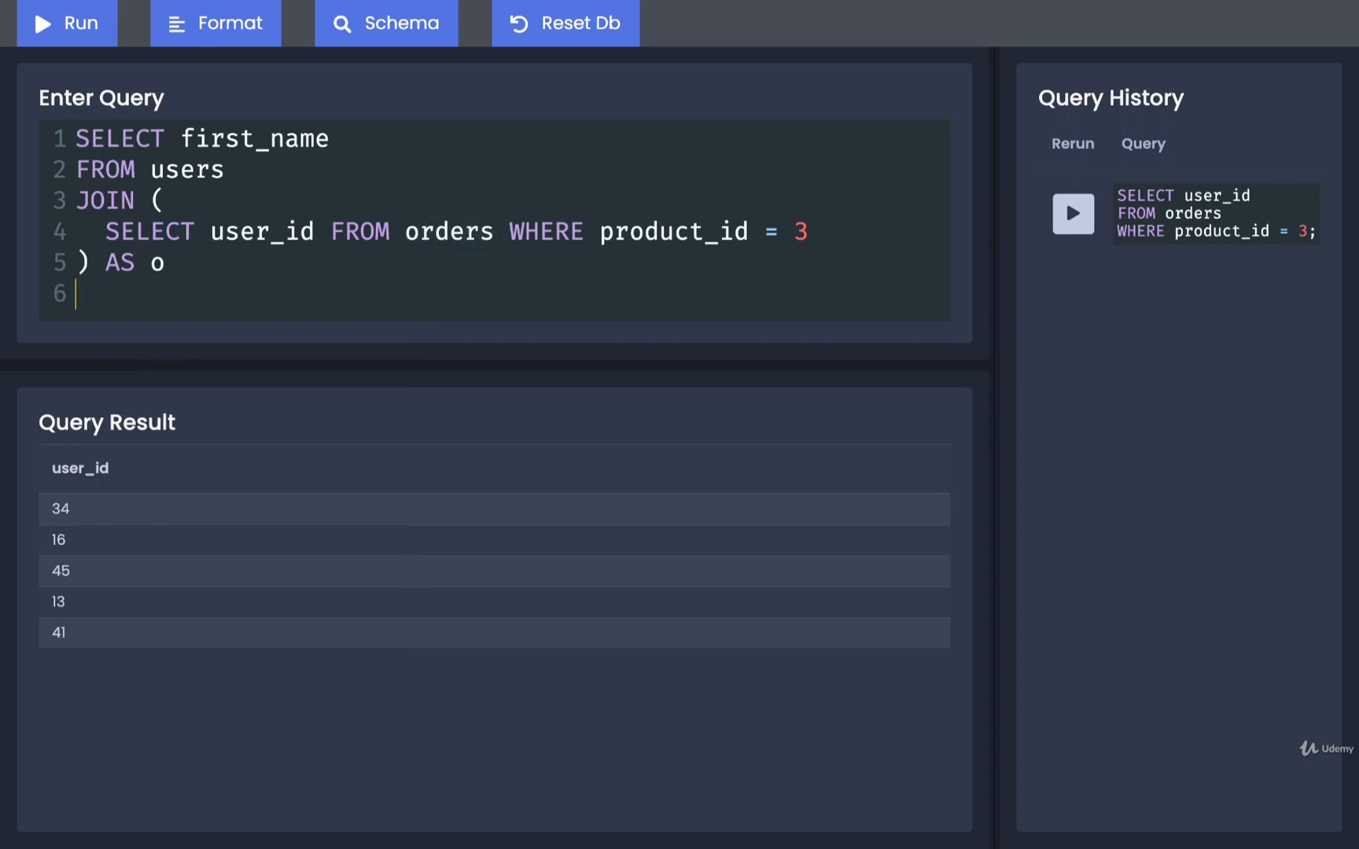
{"action": "type", "text": "ON"}
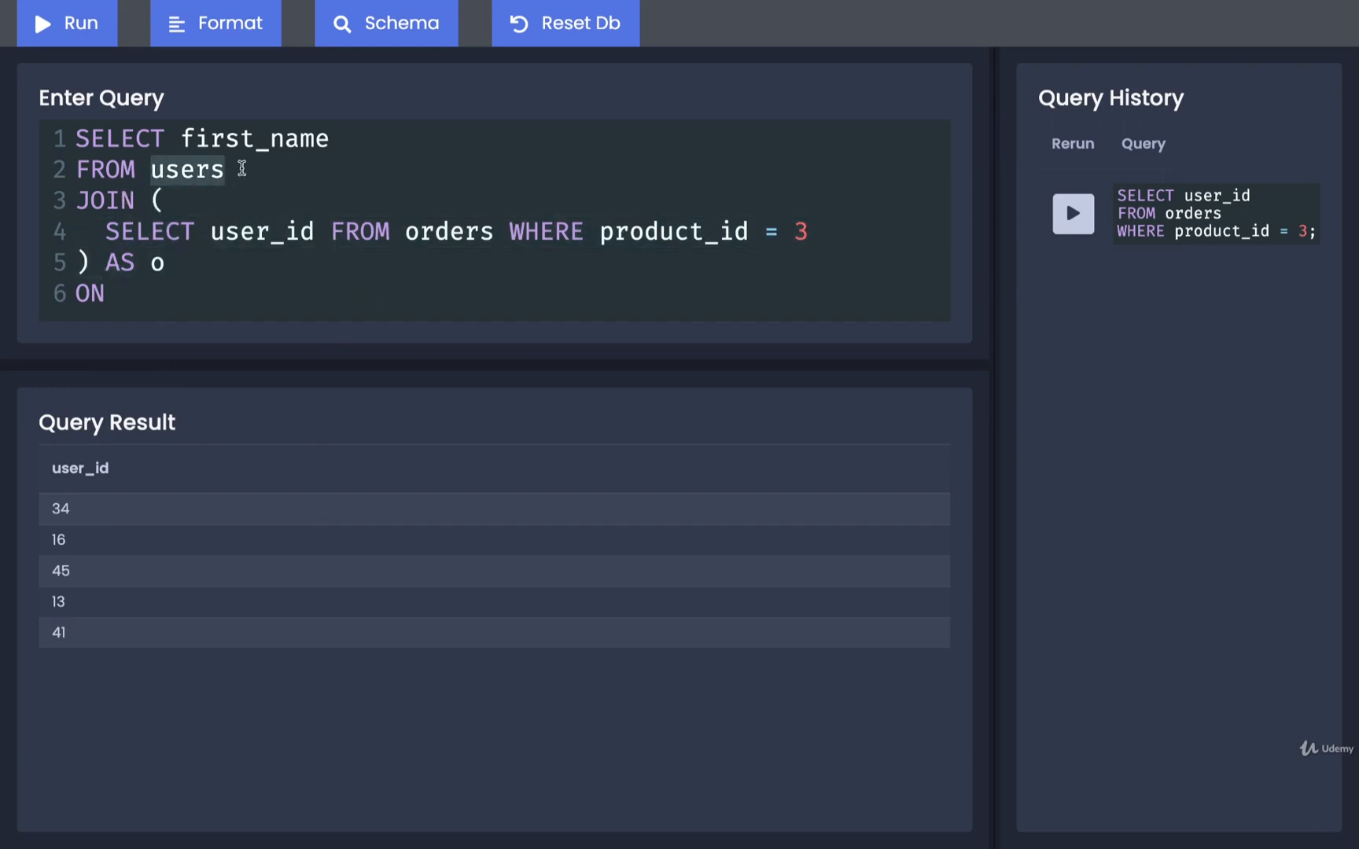
{"action": "type", "text": "o."}
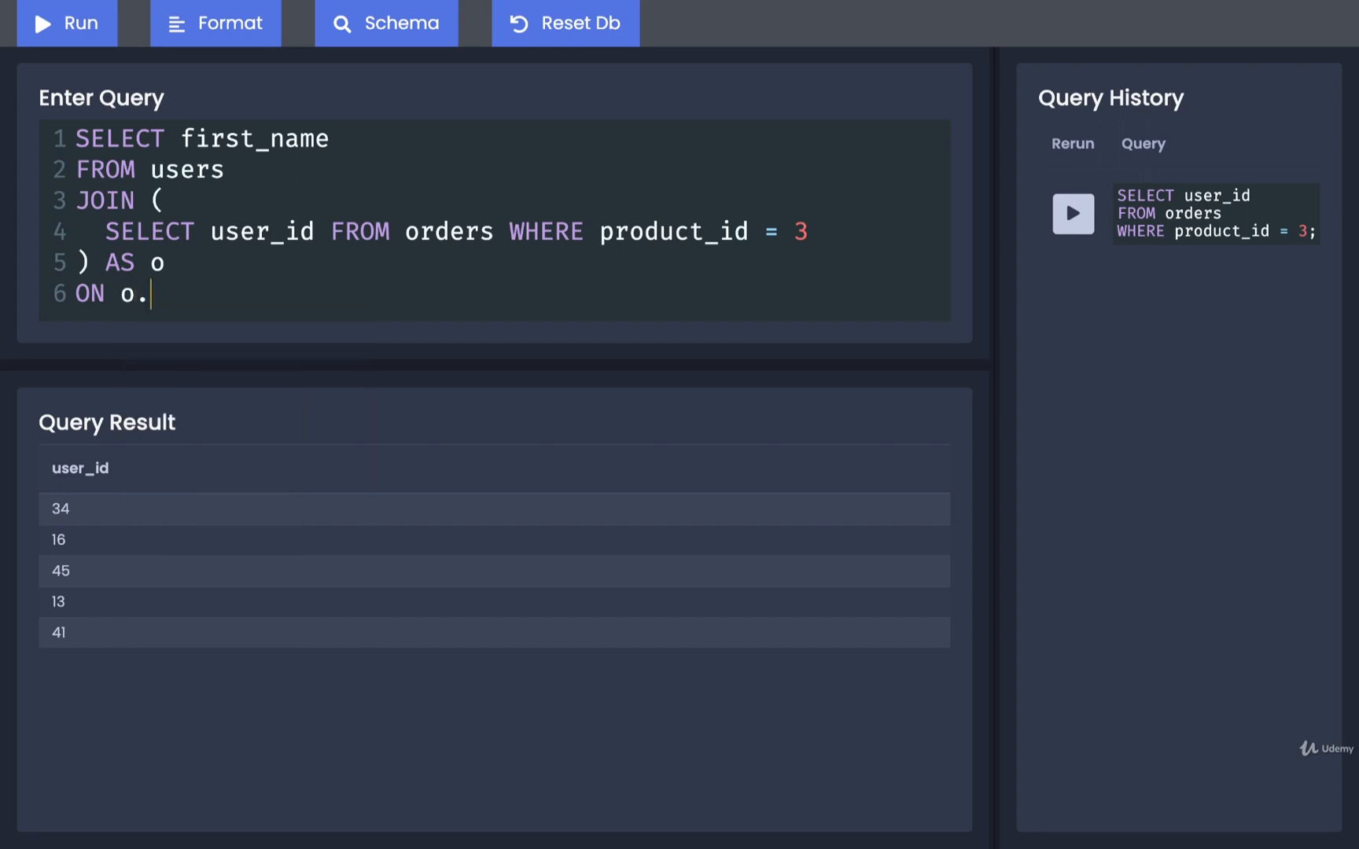
Finish ON o.user_id = users.id; and run the query to list first names.
{"action": "type", "text": "user_id"}
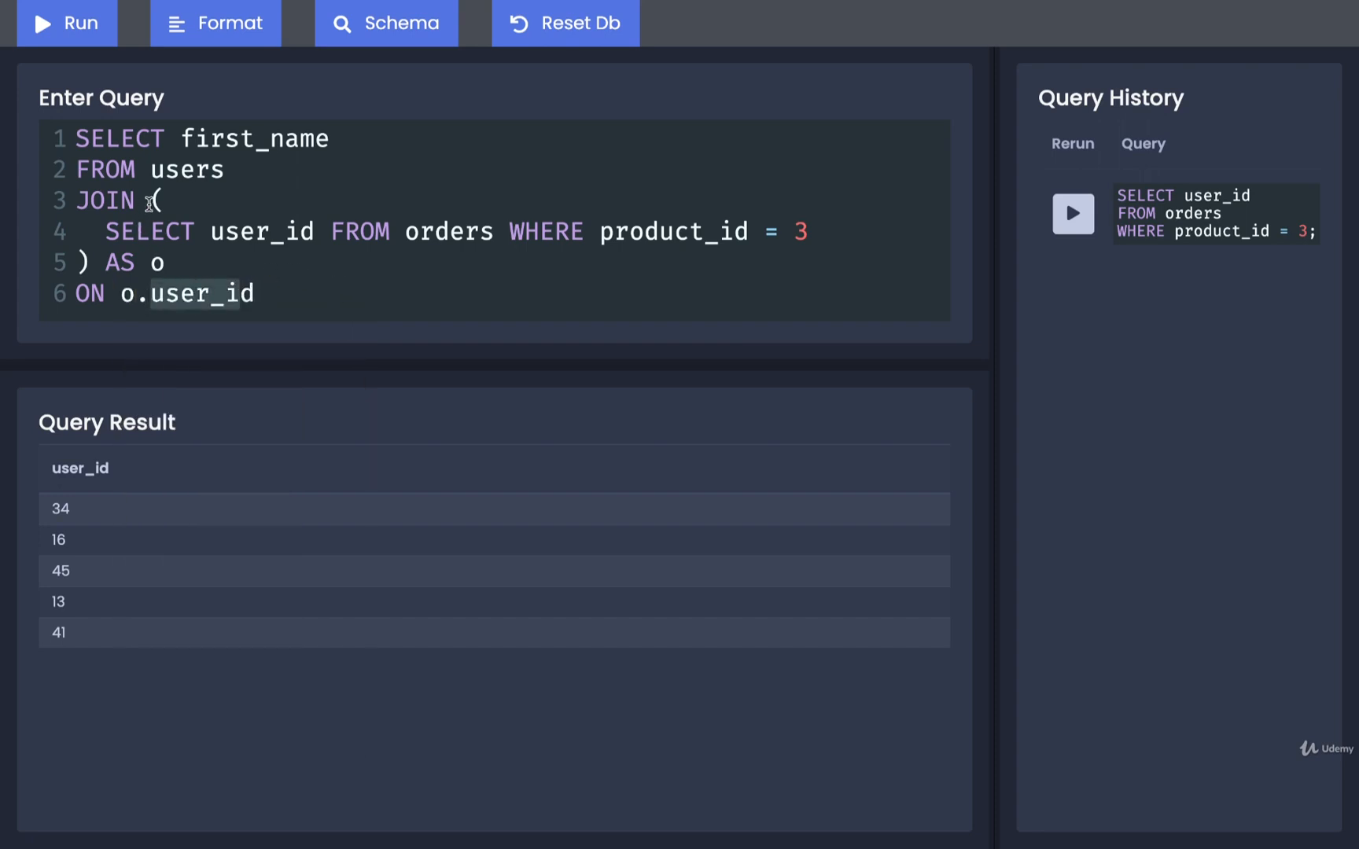
{"action": "type", "text": "="}
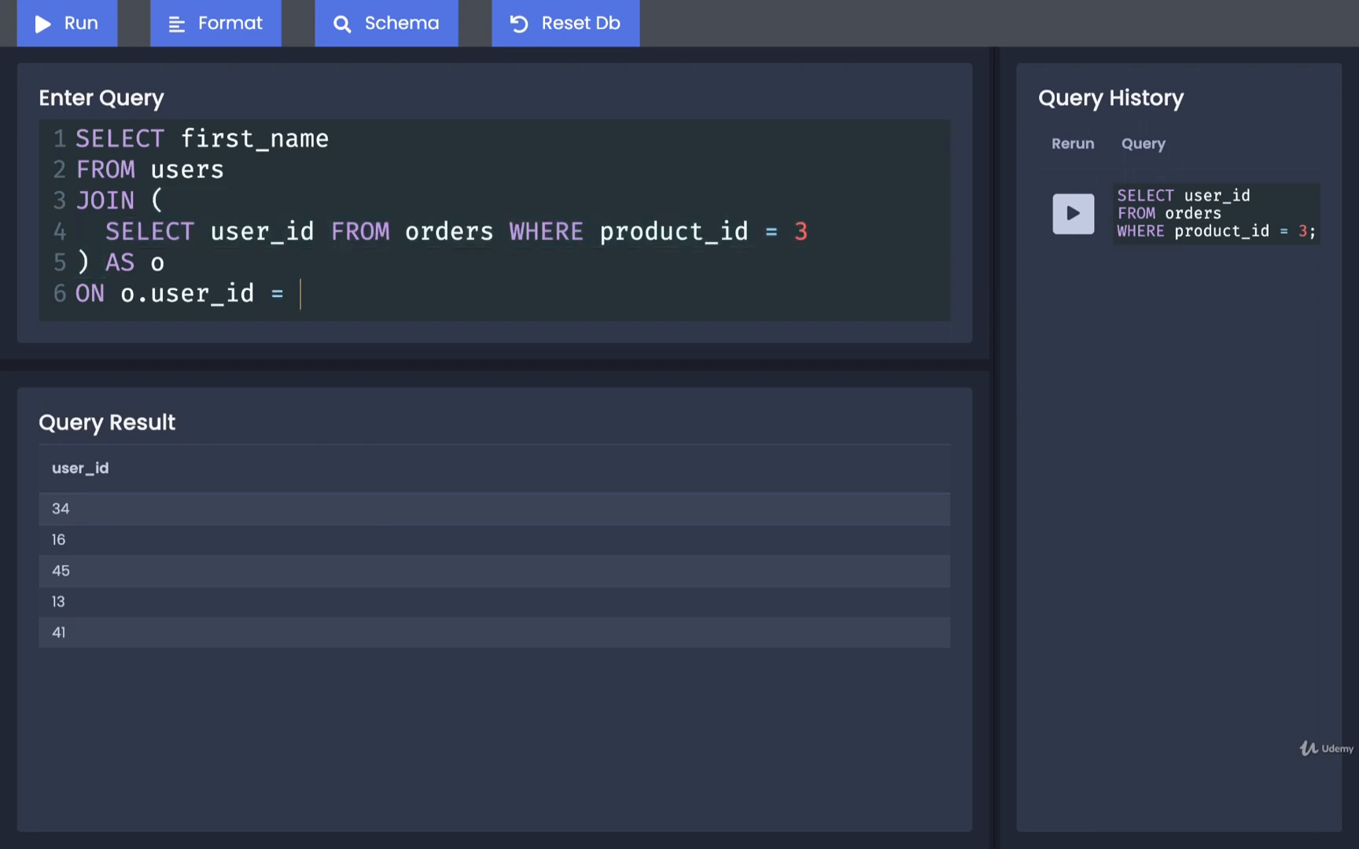
{"action": "type", "text": "users.id"}
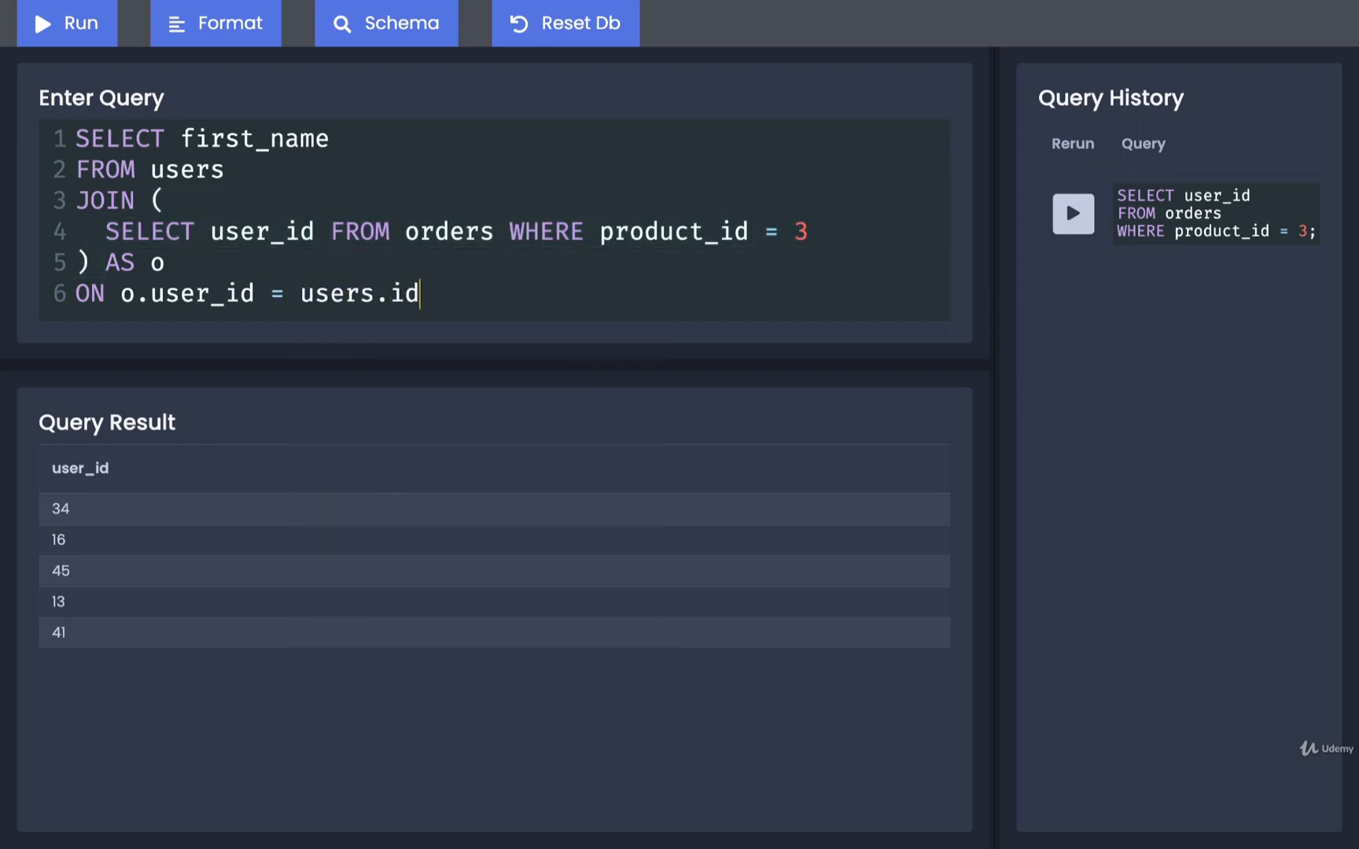
{"action": "type", "text": ";"}
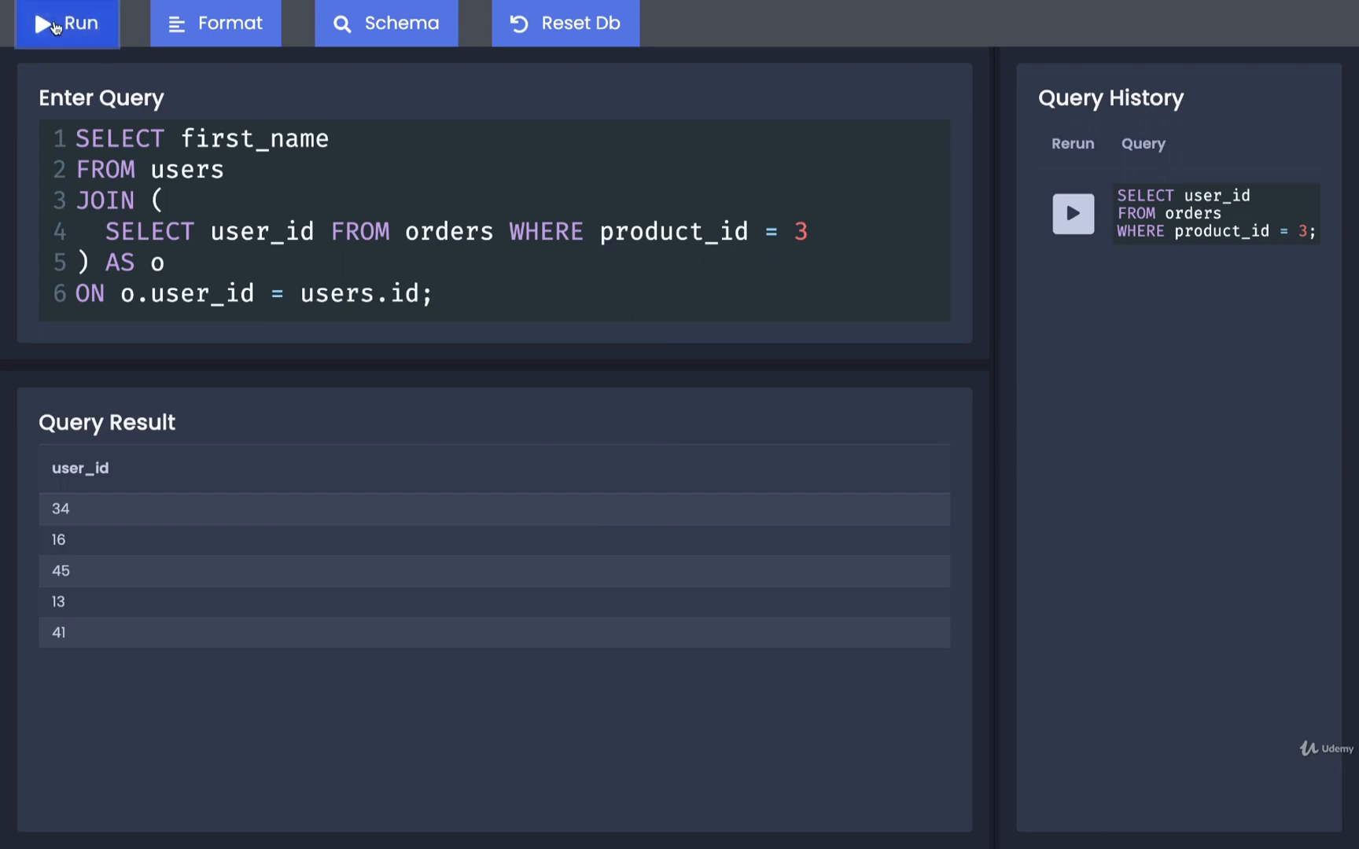
{"action": "left_click", "coordinate": [62, 22]}
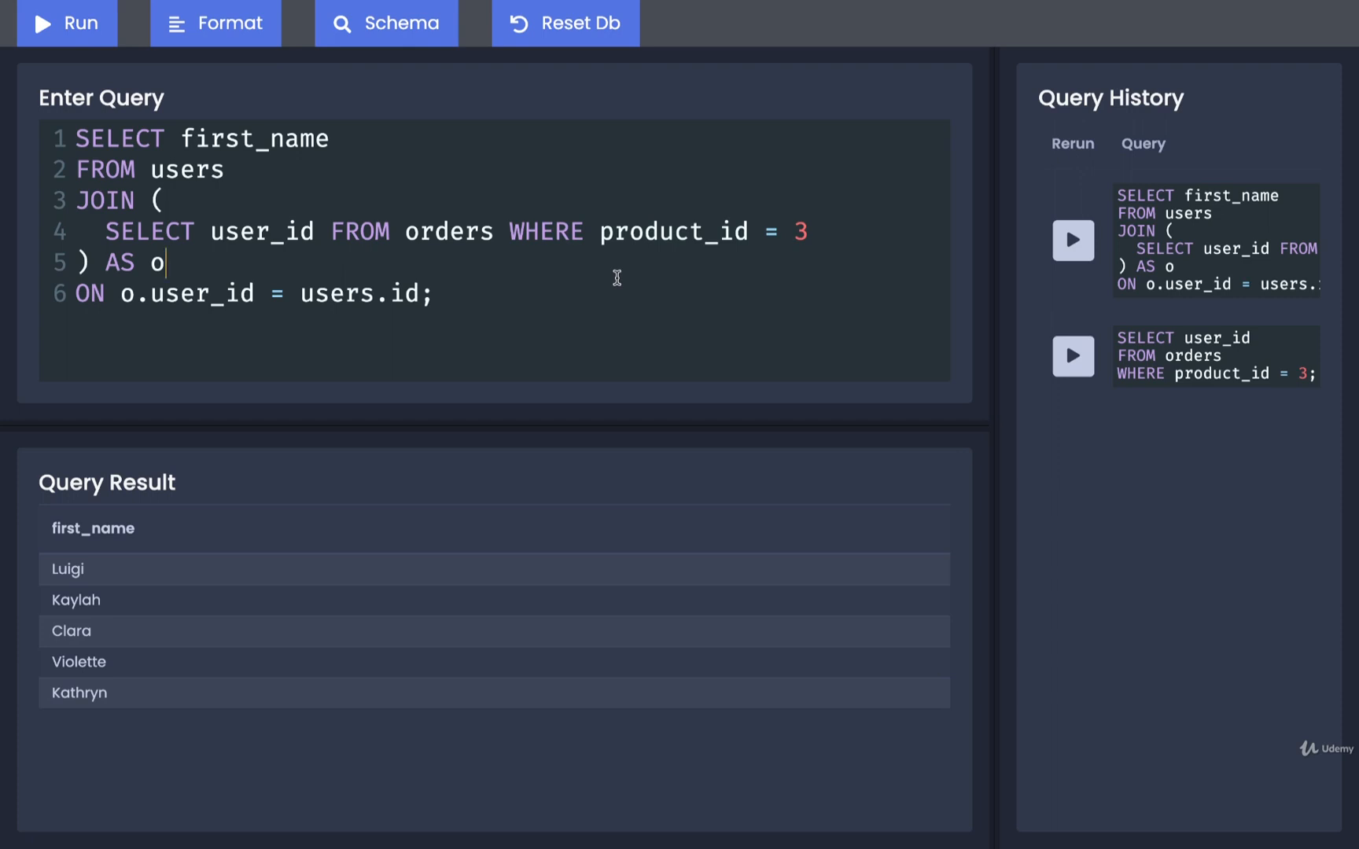
{"action": "mouse_move", "coordinate": [233, 230]}
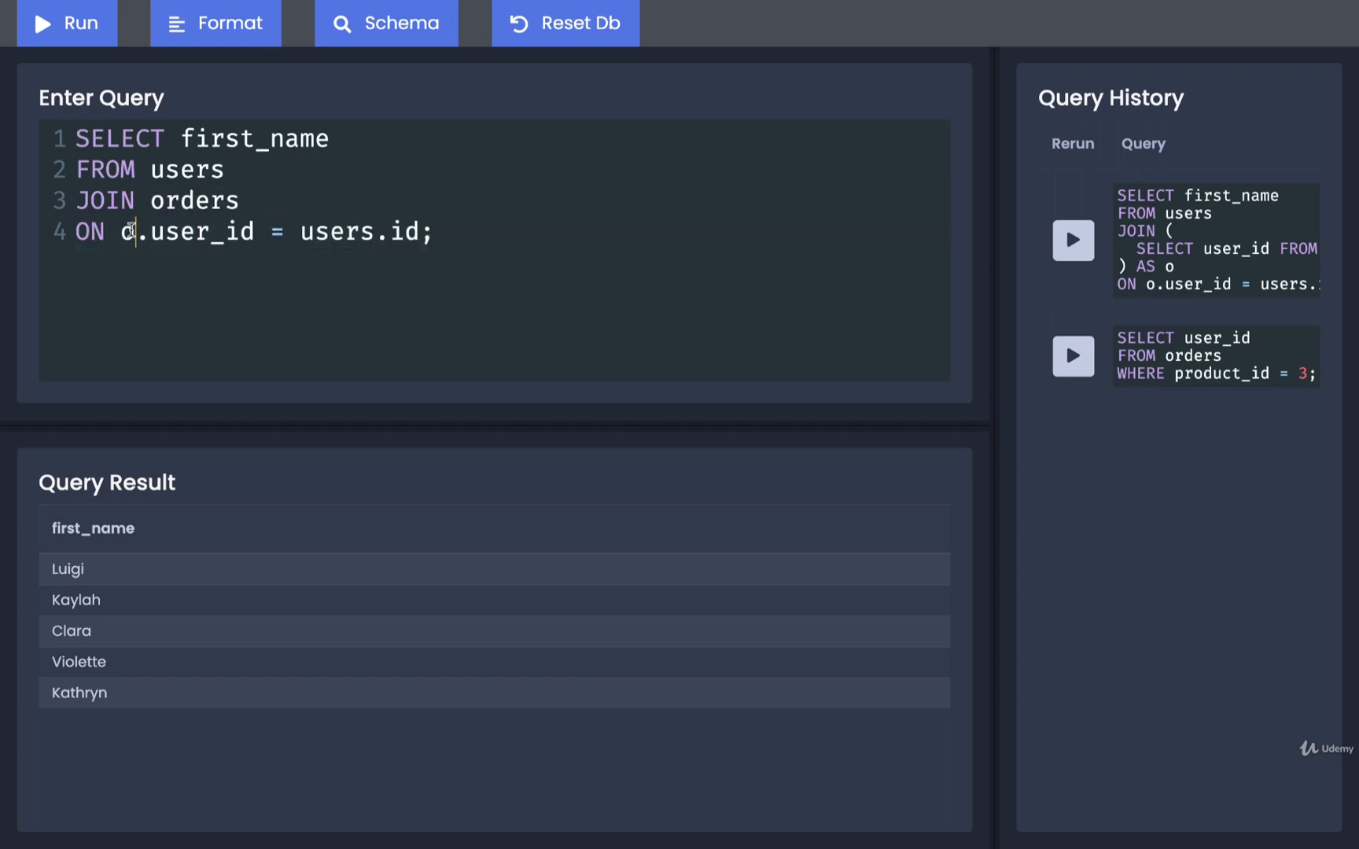
Rewrite as a plain JOIN orders WHERE orders.product_id = 3, run it, then reload the subquery version from history.
{"action": "type", "text": "orders"}
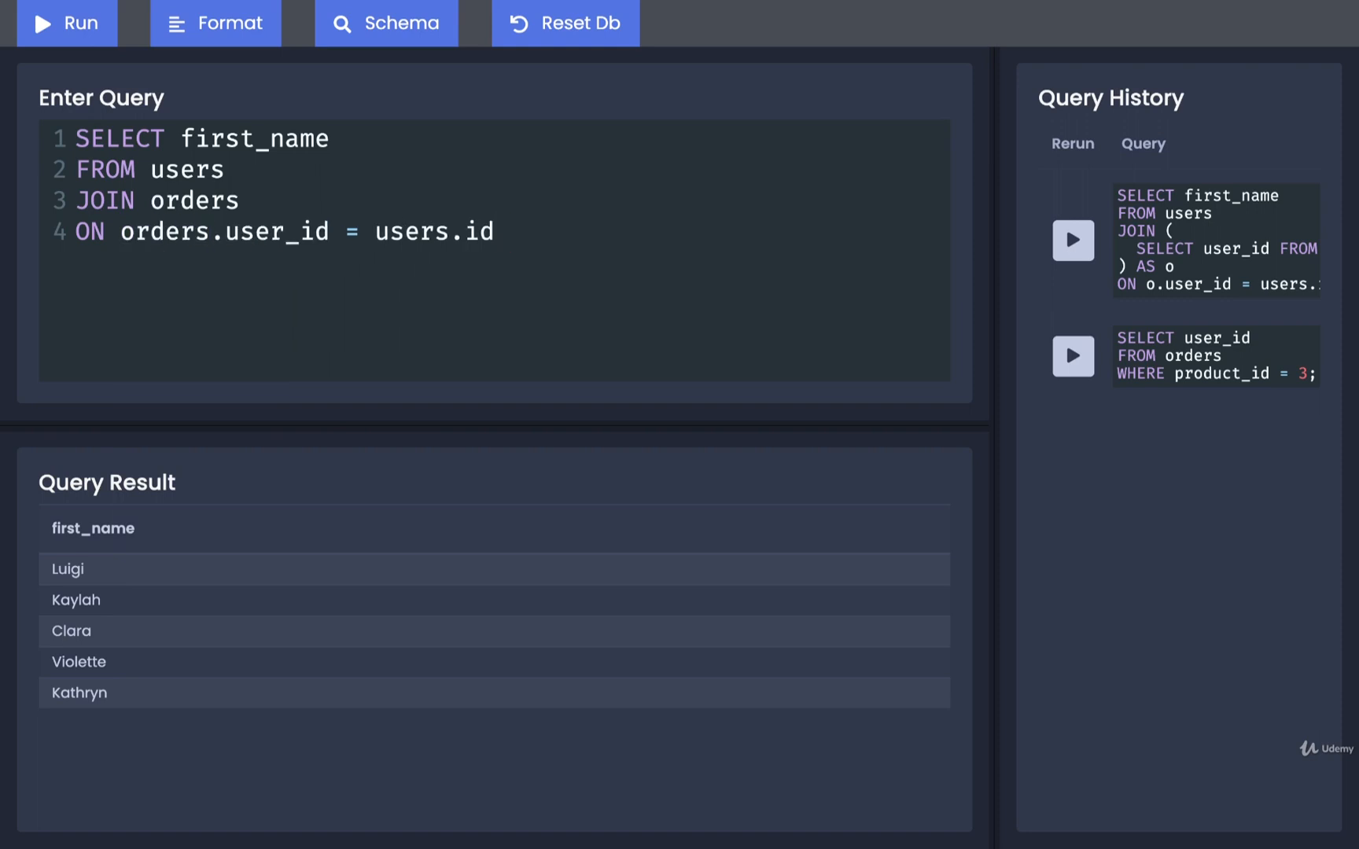
{"action": "type", "text": "WHERE"}
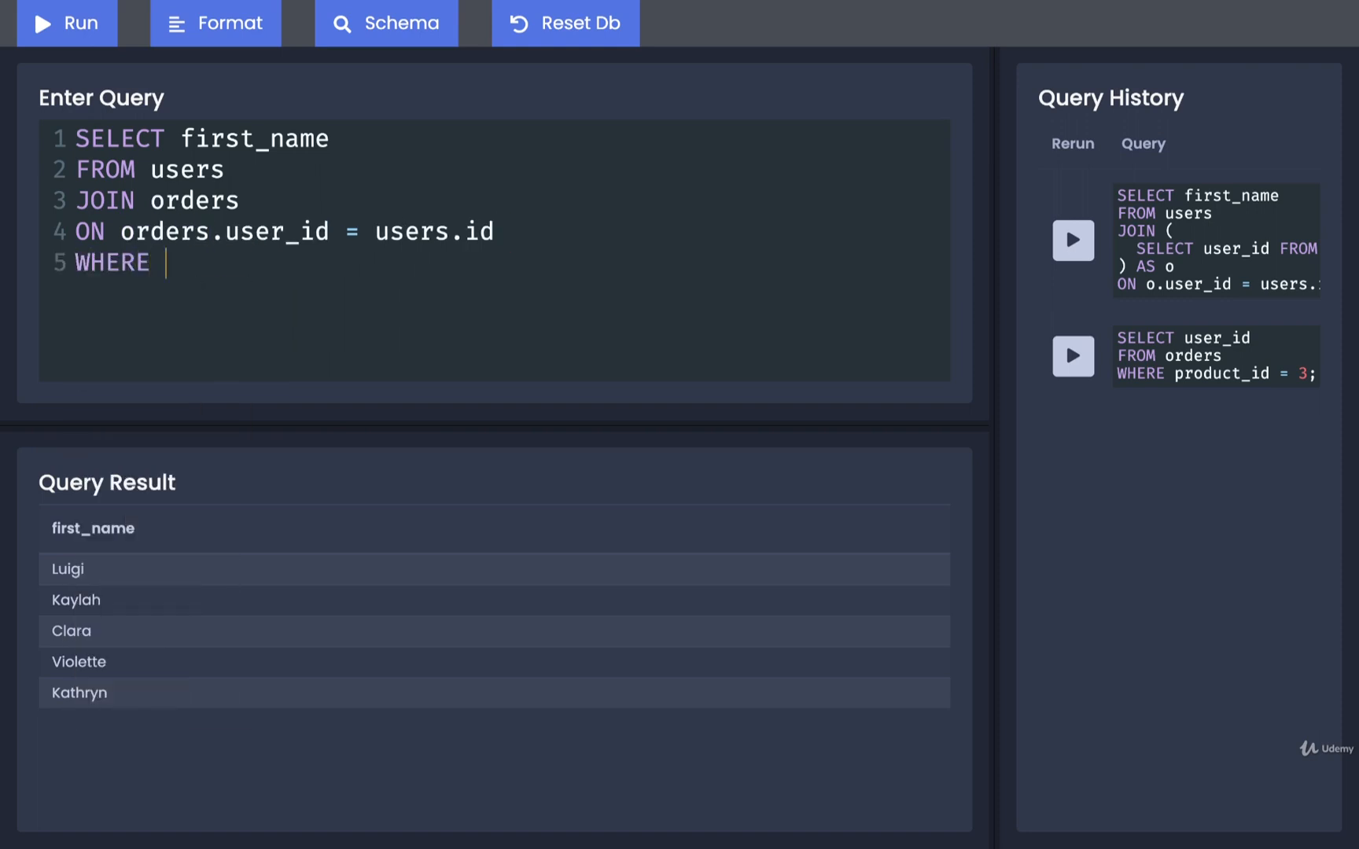
{"action": "type", "text": "orders.product_id = 3;"}
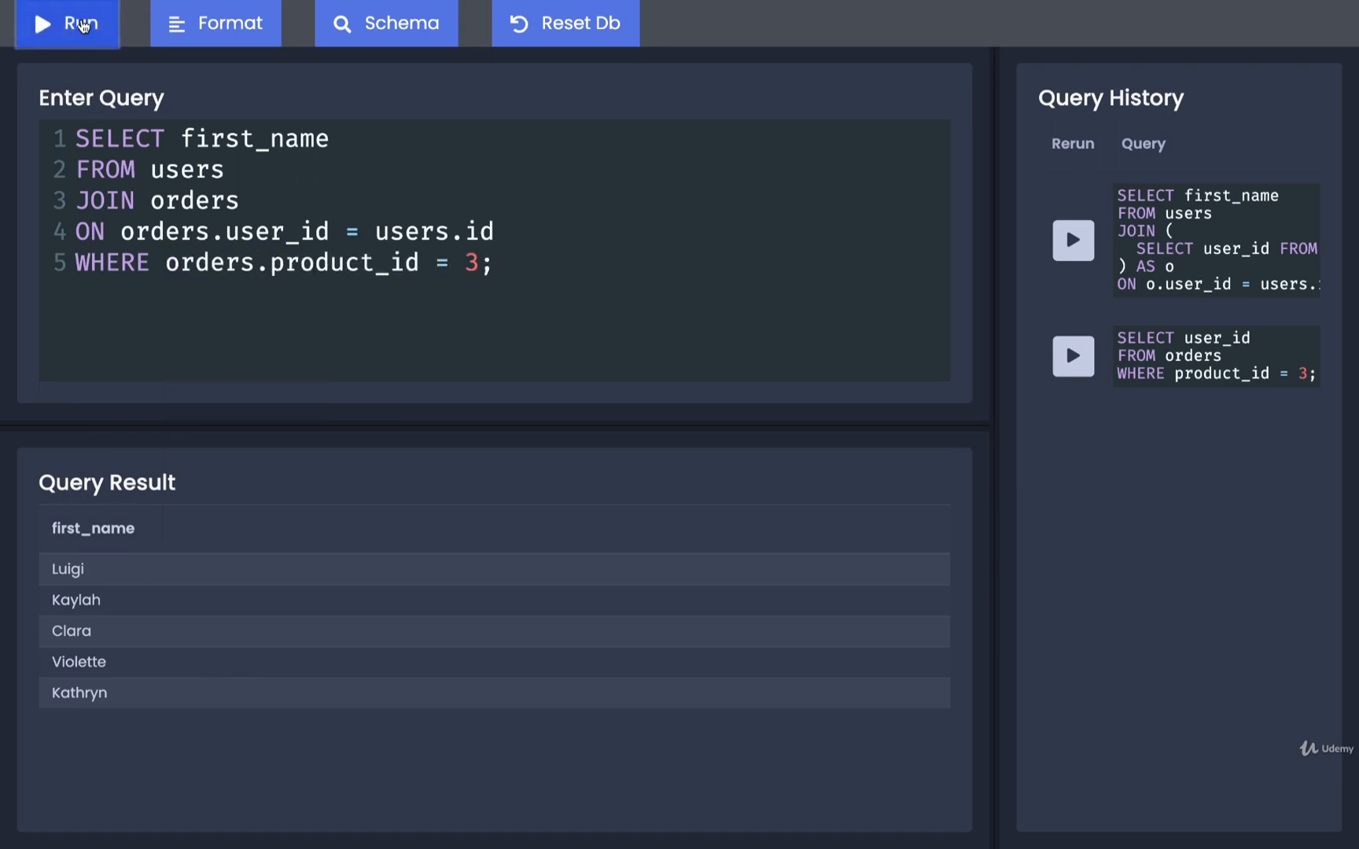
{"action": "left_click", "coordinate": [72, 22]}
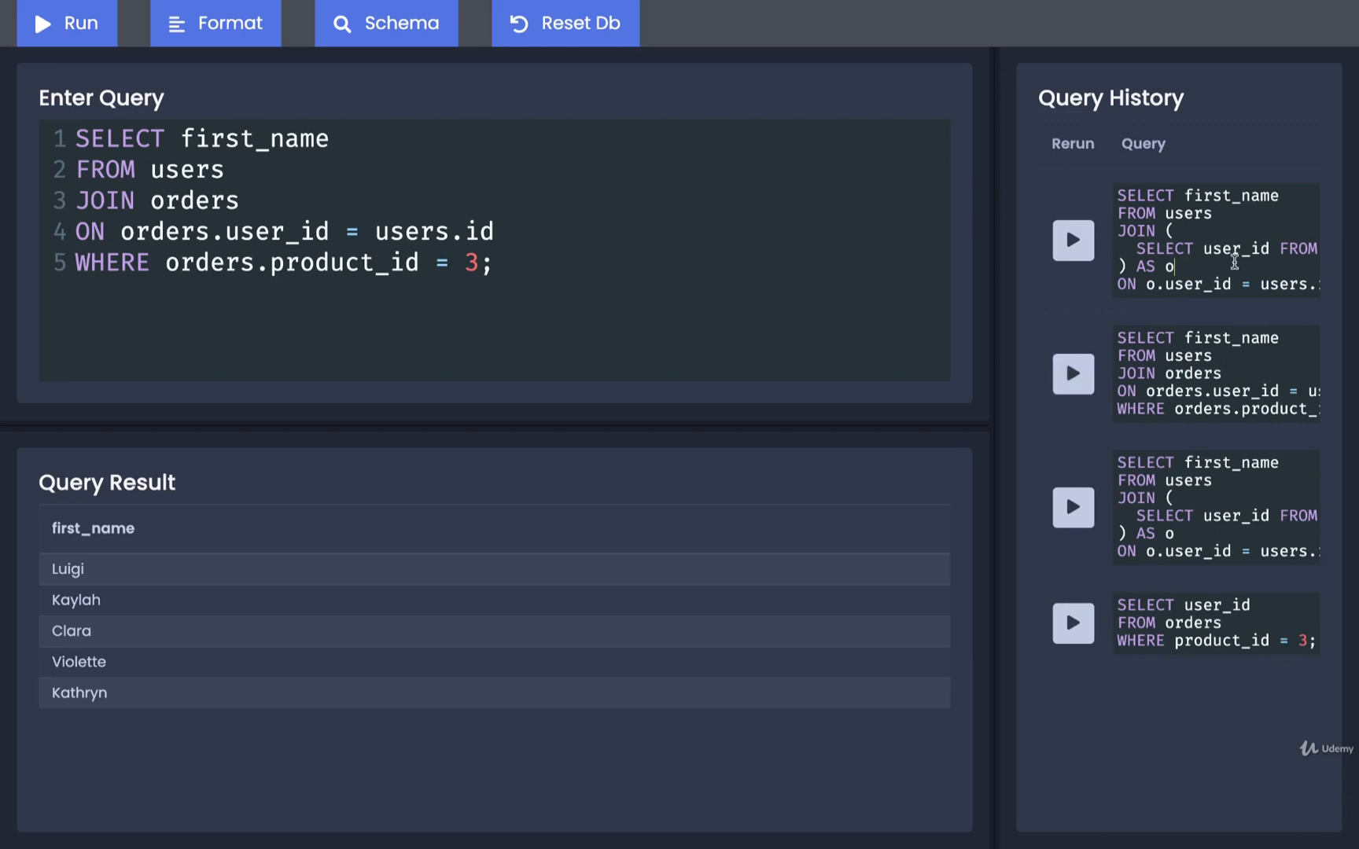
{"action": "left_click", "coordinate": [1074, 241]}
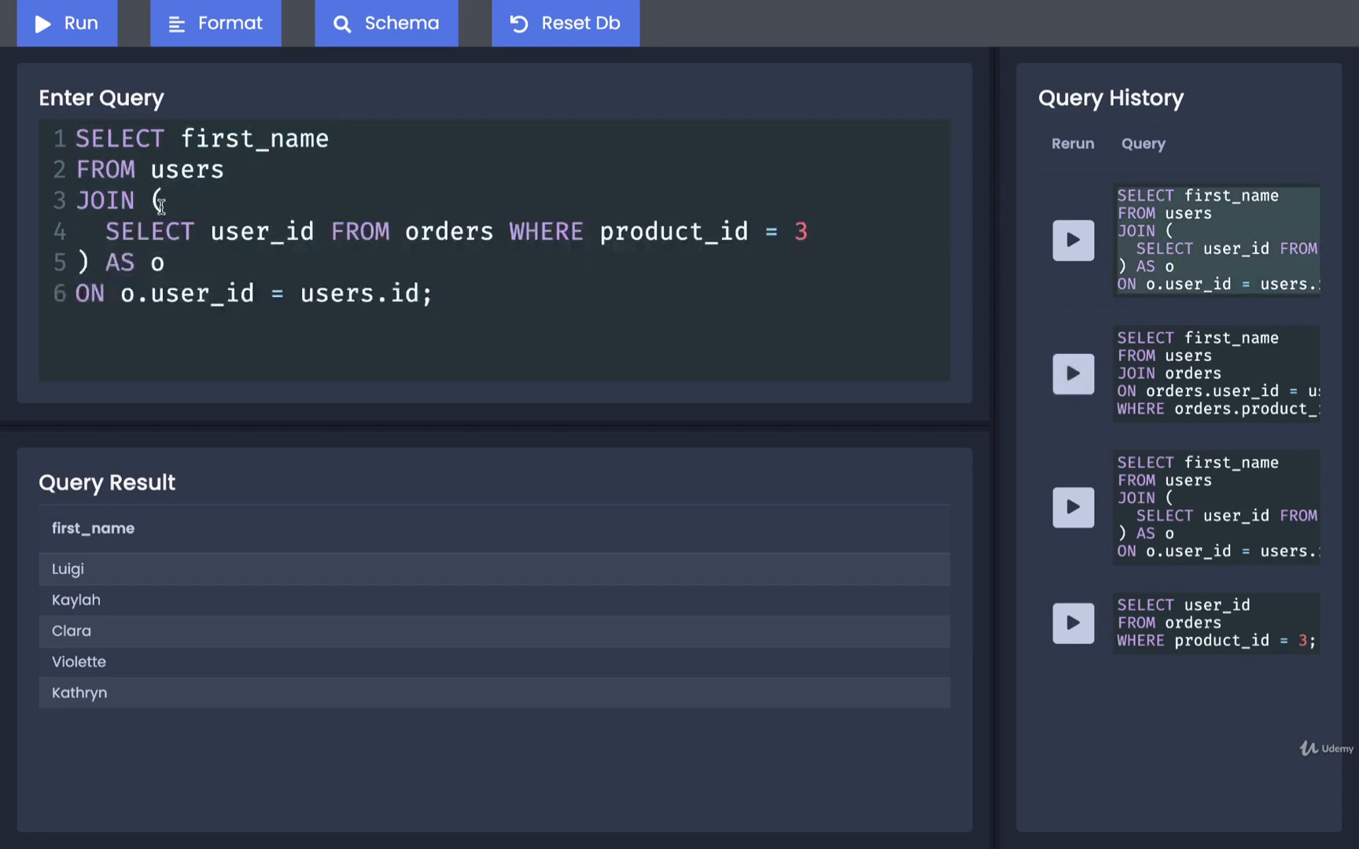